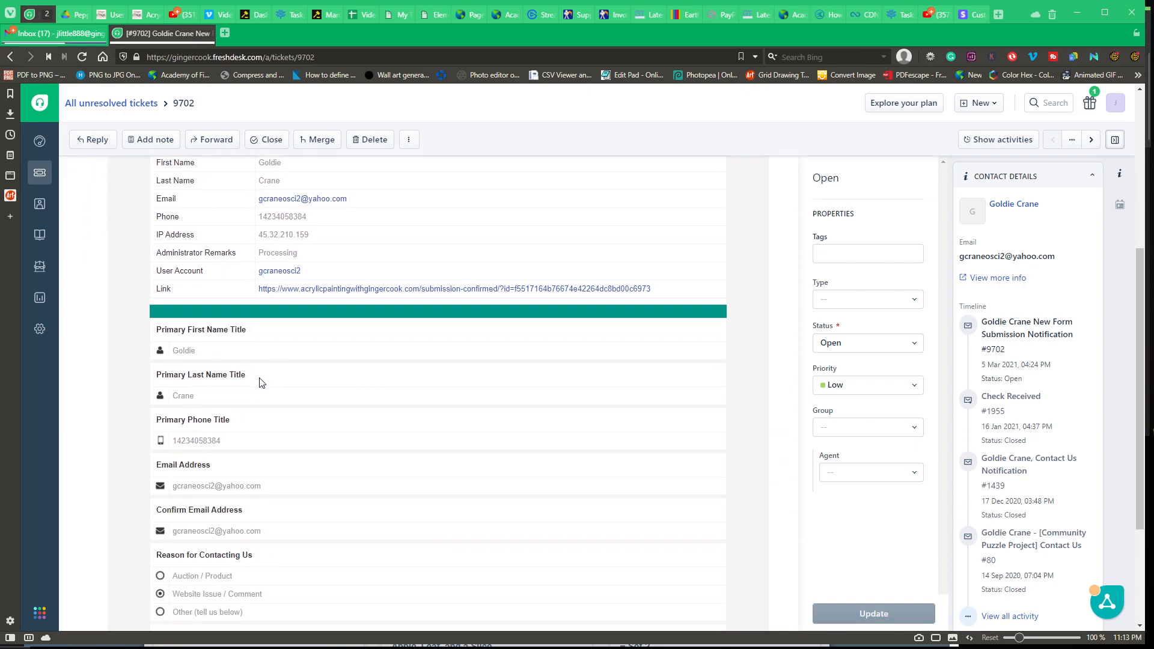
Switch to the My Tutorials tab and open Angel in Paradise – Downloadable from Top 9 Bookmarked Tutorials.
scroll(down, 3)
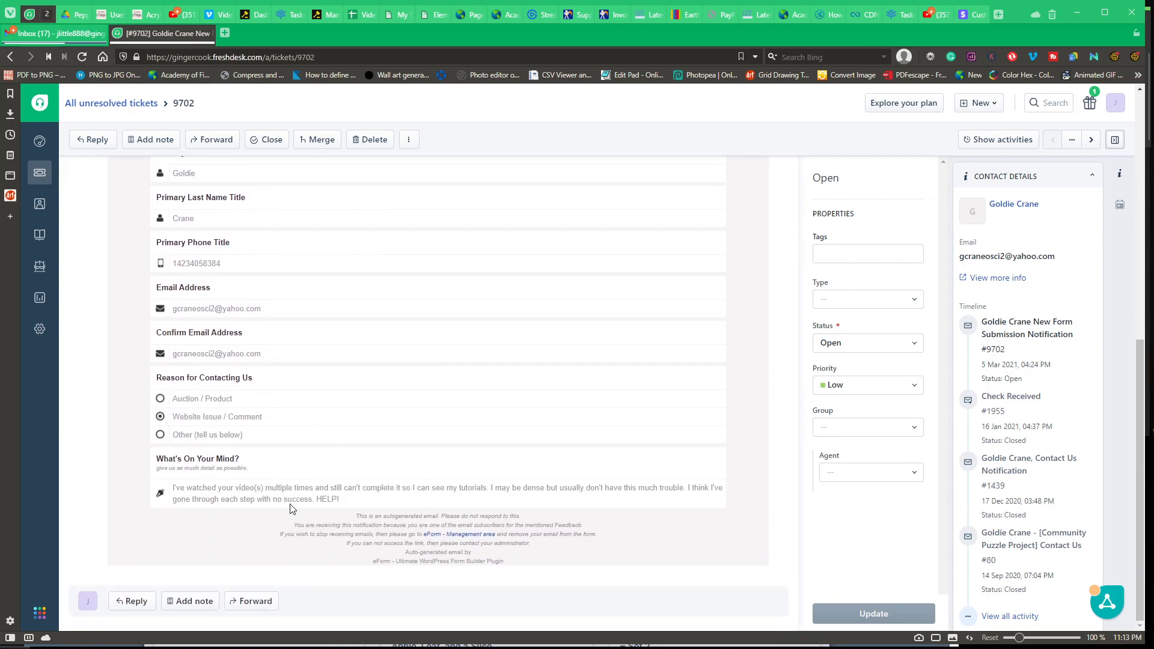
mouse_move(372, 501)
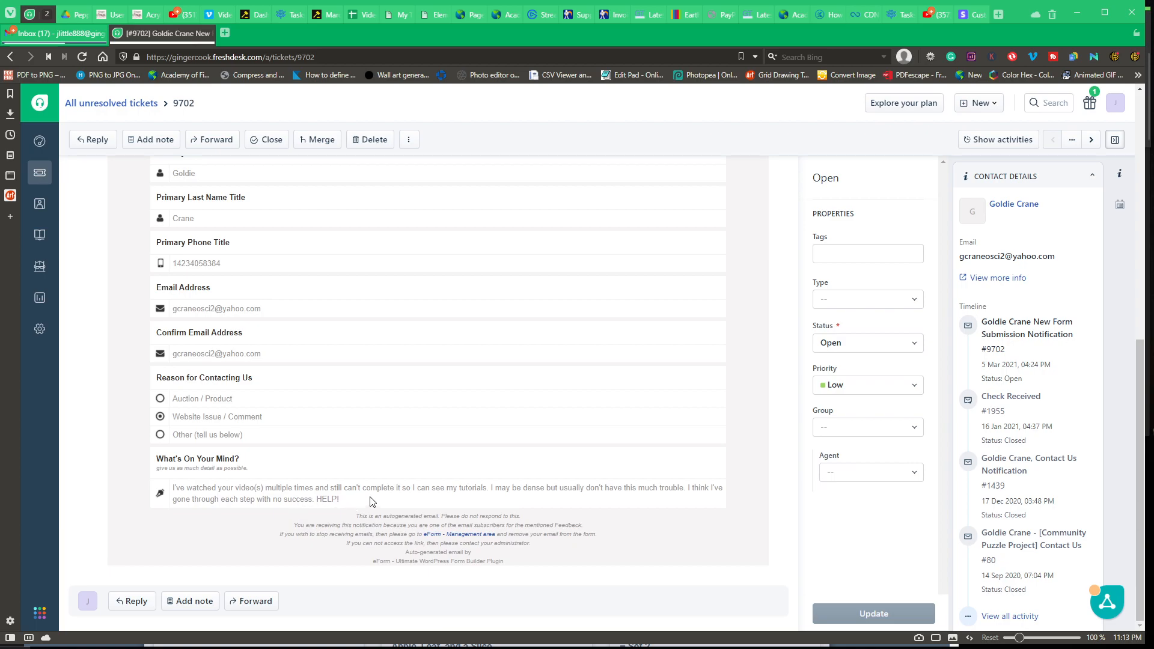
mouse_move(407, 505)
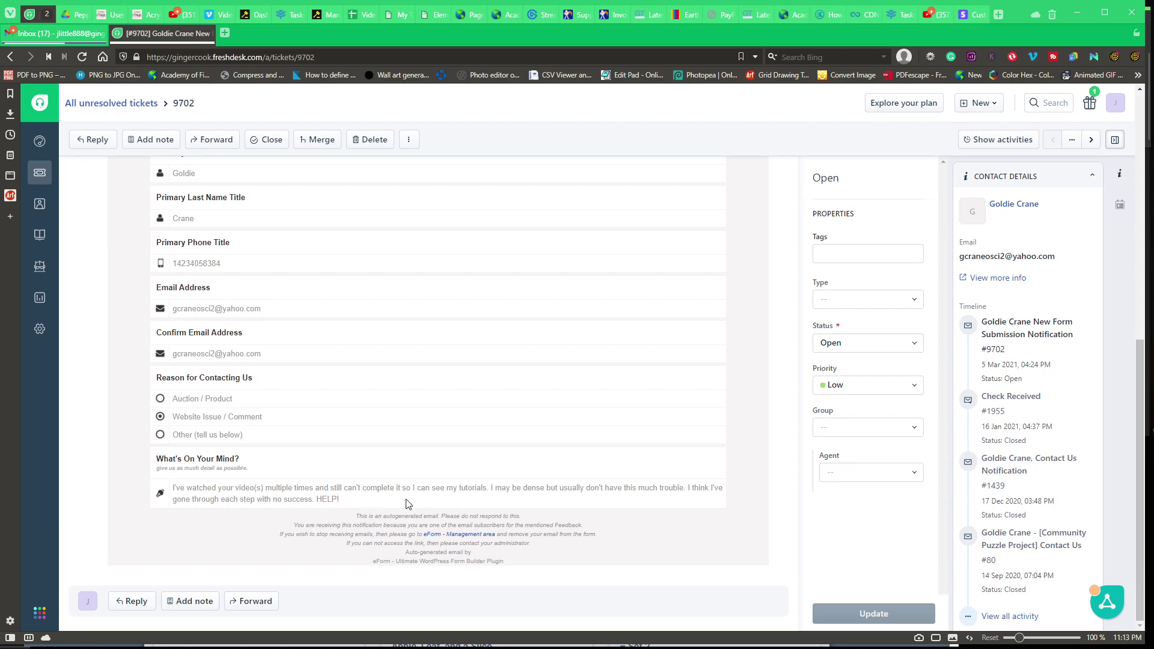
mouse_move(540, 502)
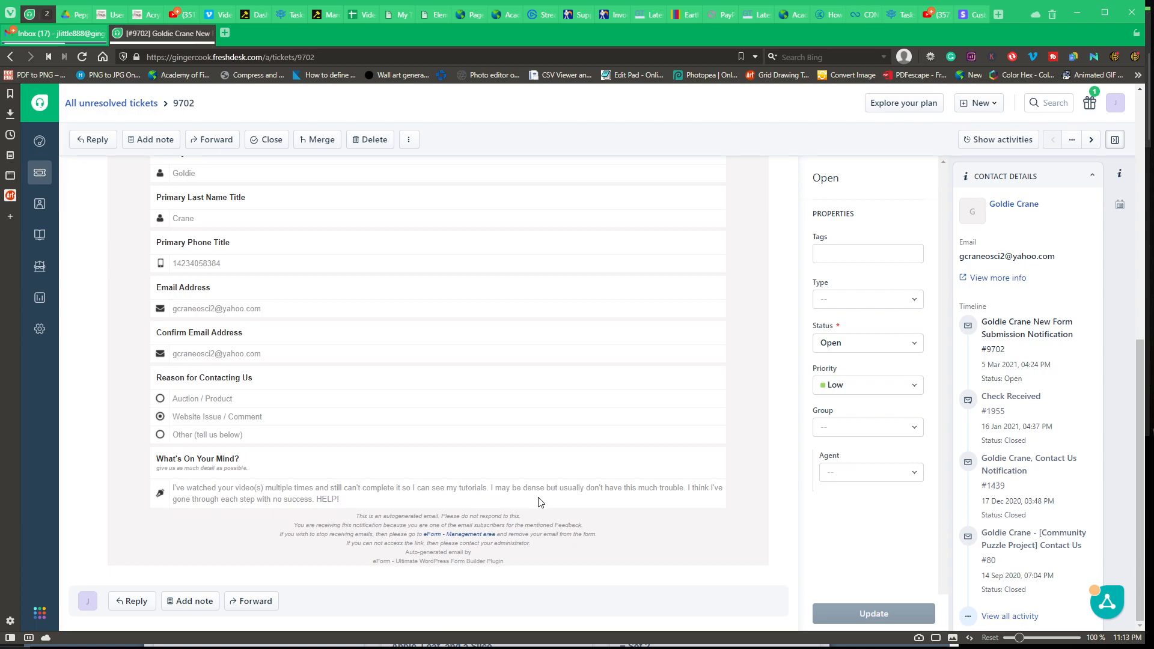
mouse_move(549, 491)
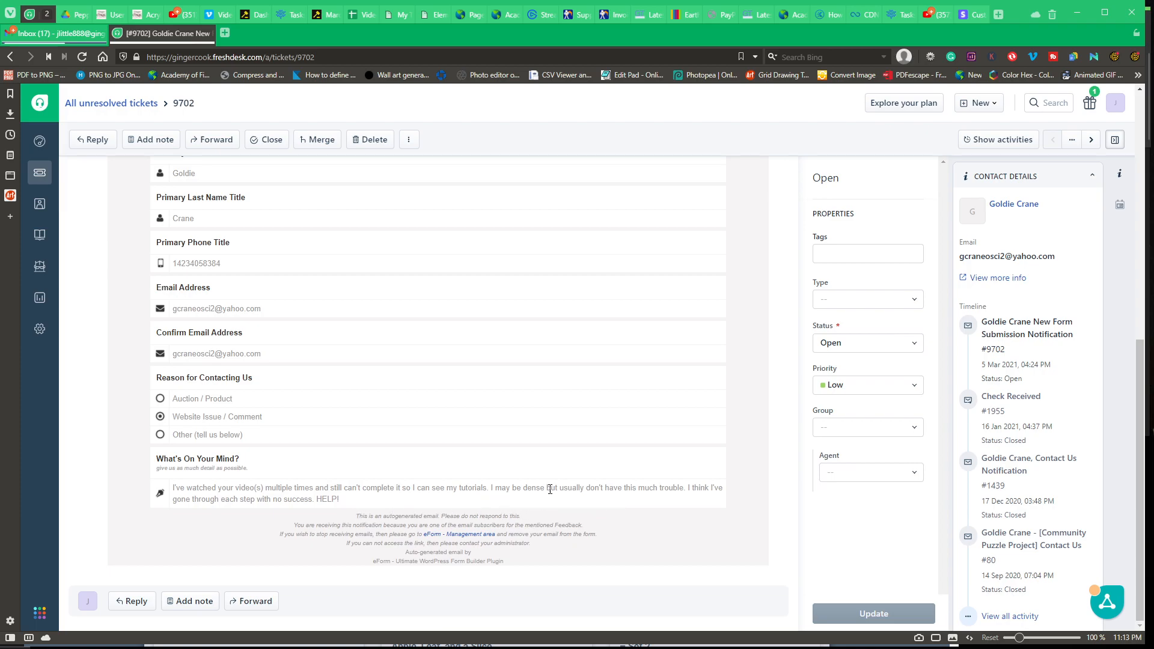
mouse_move(641, 490)
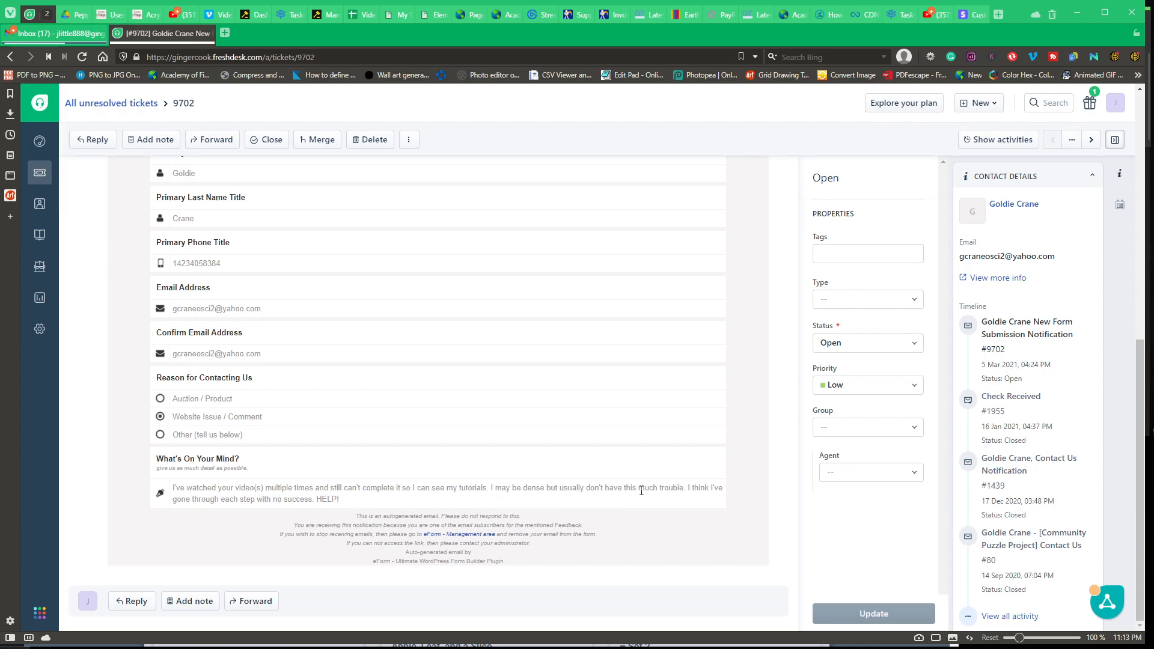
mouse_move(244, 522)
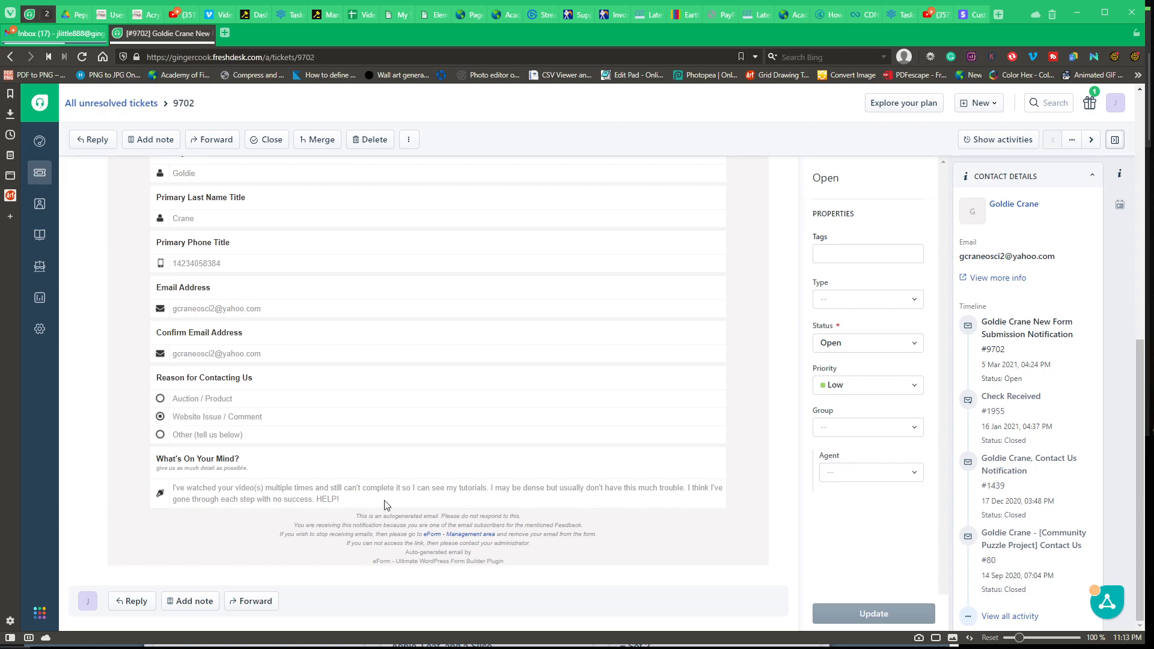
mouse_move(53, 10)
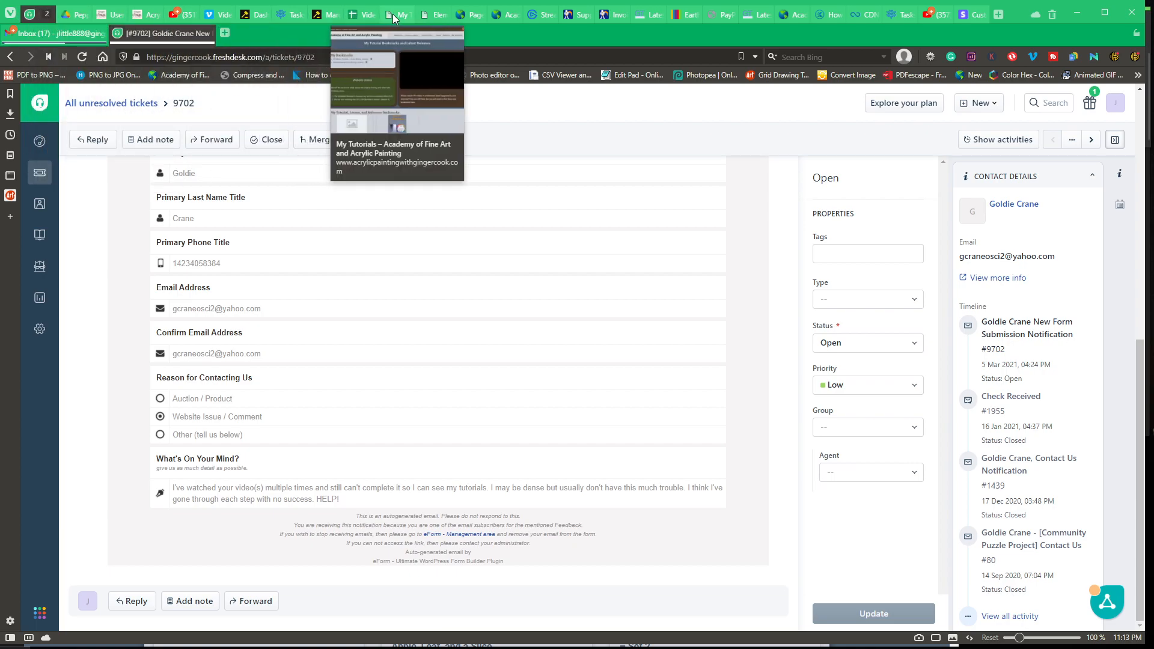
click(398, 13)
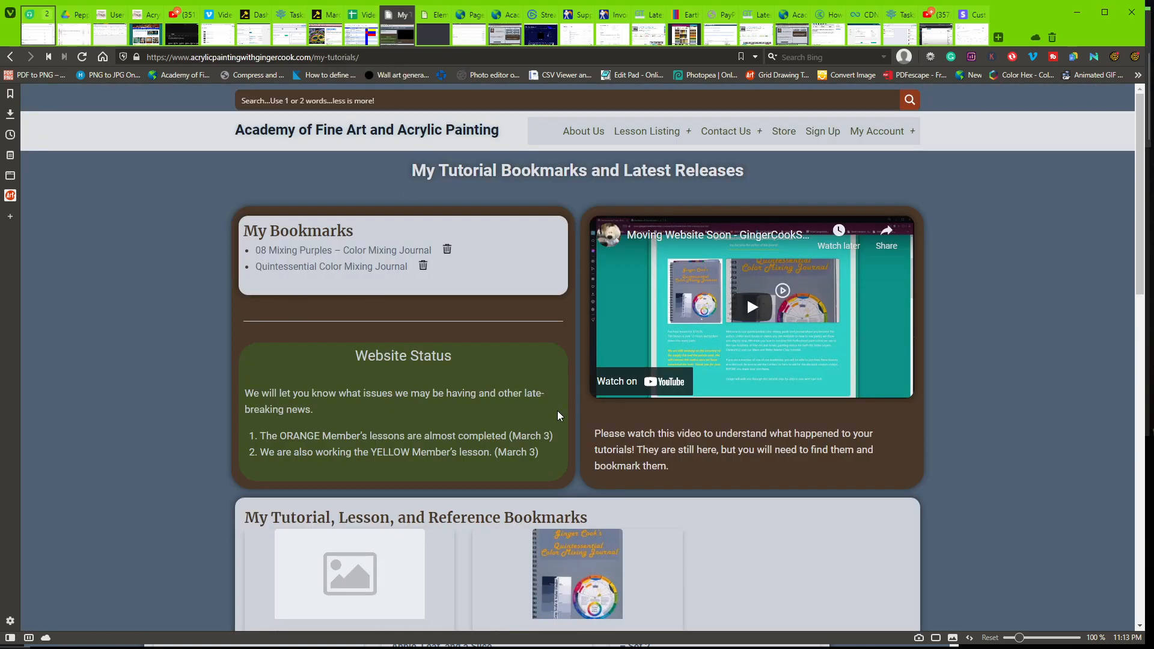
mouse_move(84, 224)
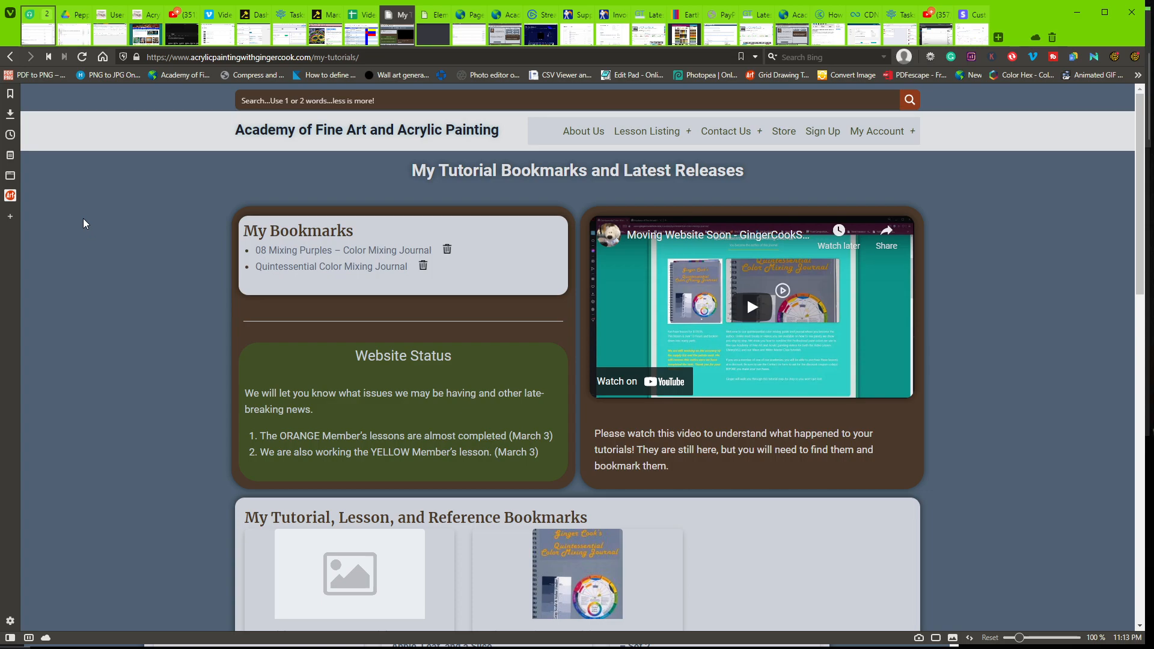
mouse_move(145, 220)
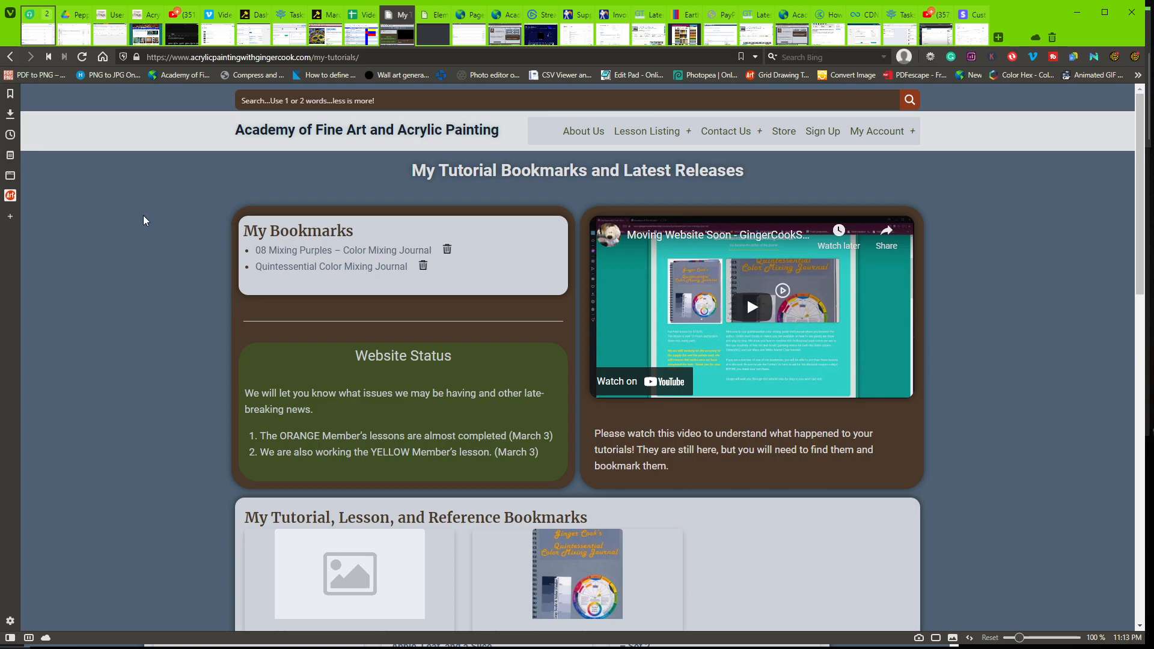
scroll(down, 3)
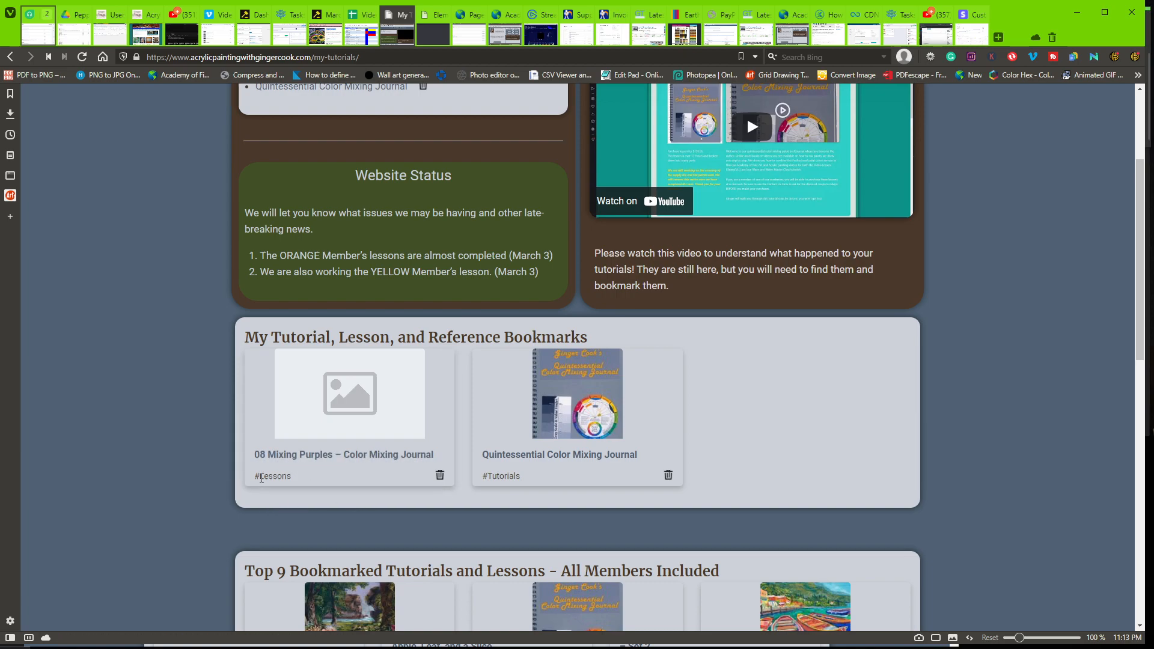
mouse_move(306, 476)
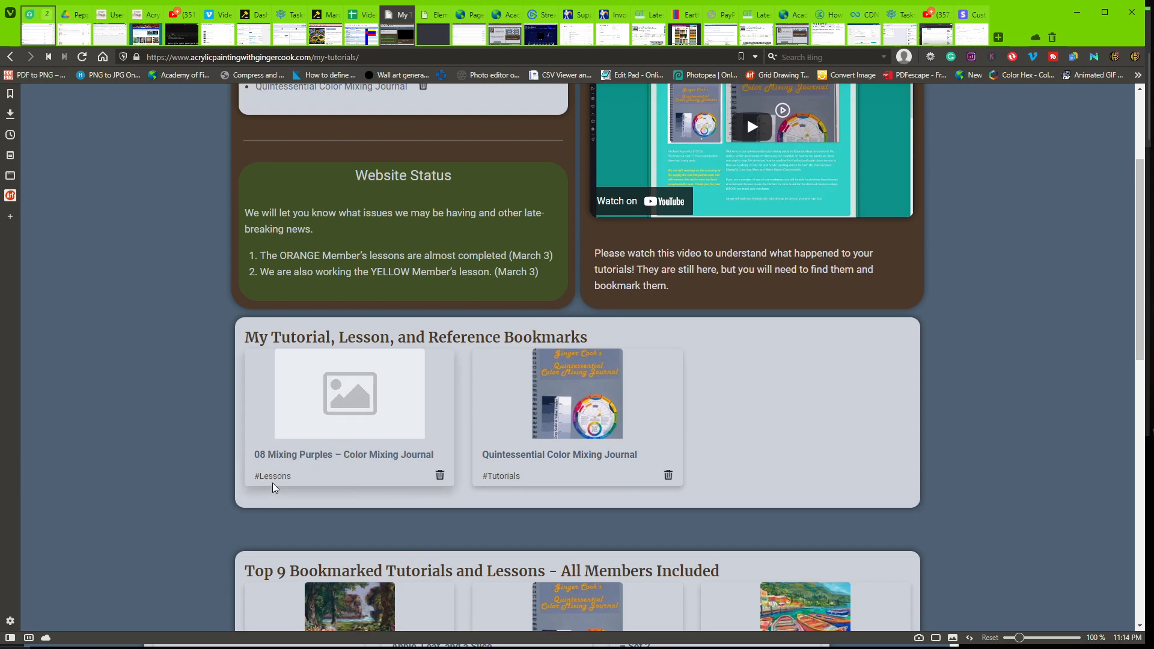
mouse_move(592, 408)
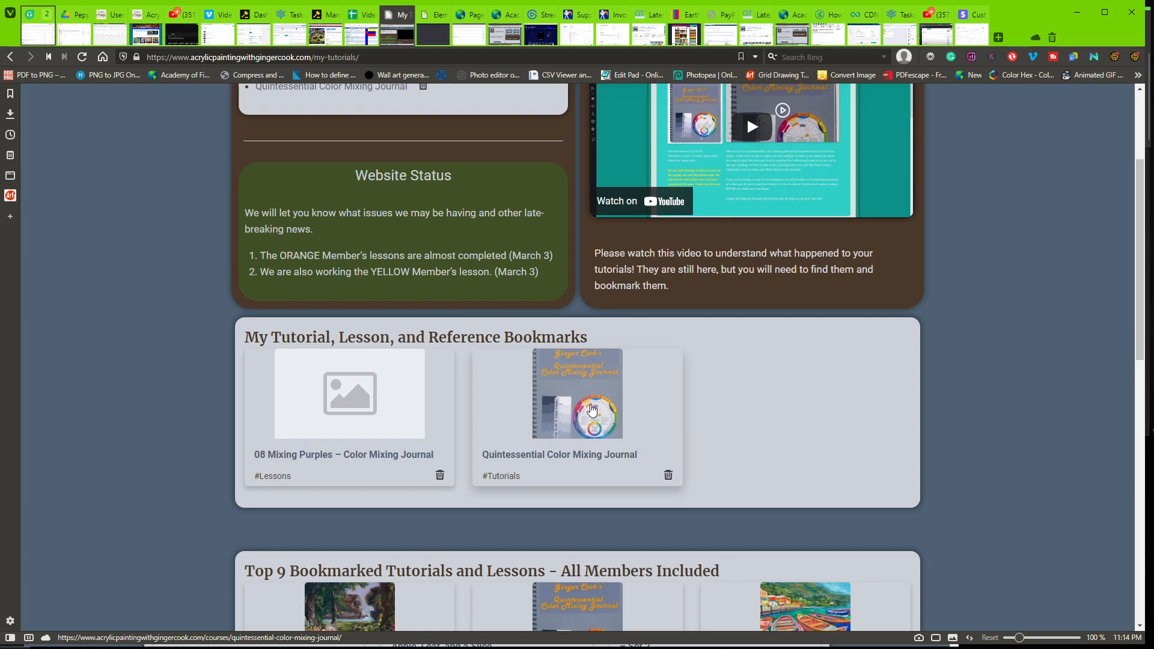
mouse_move(525, 483)
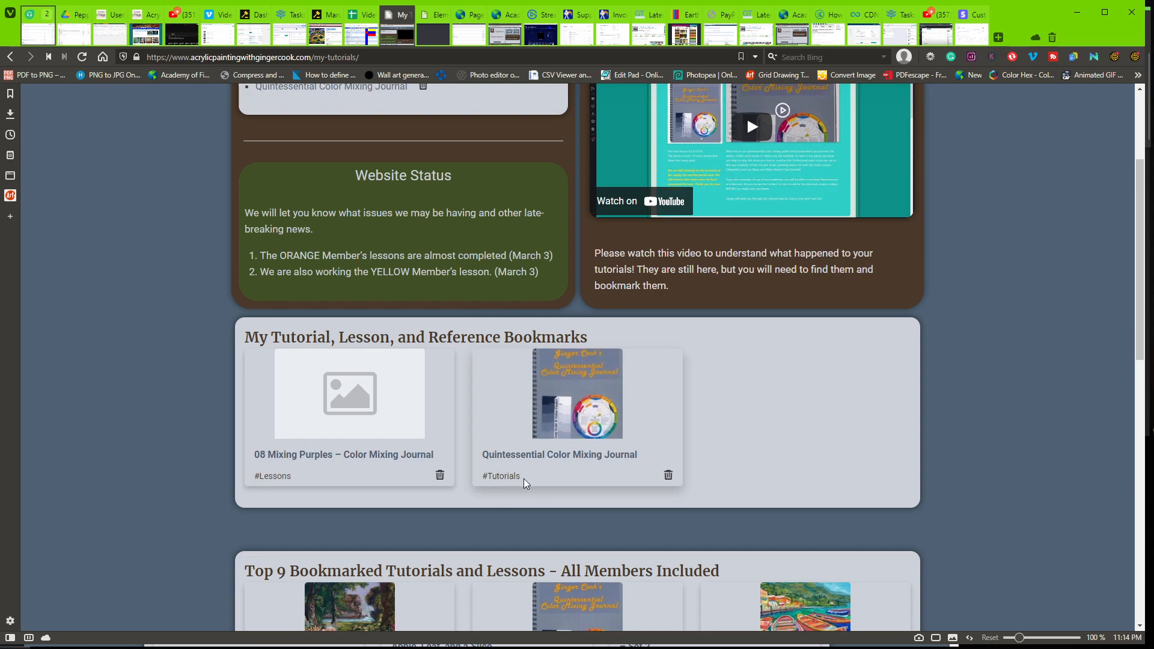
scroll(down, 3)
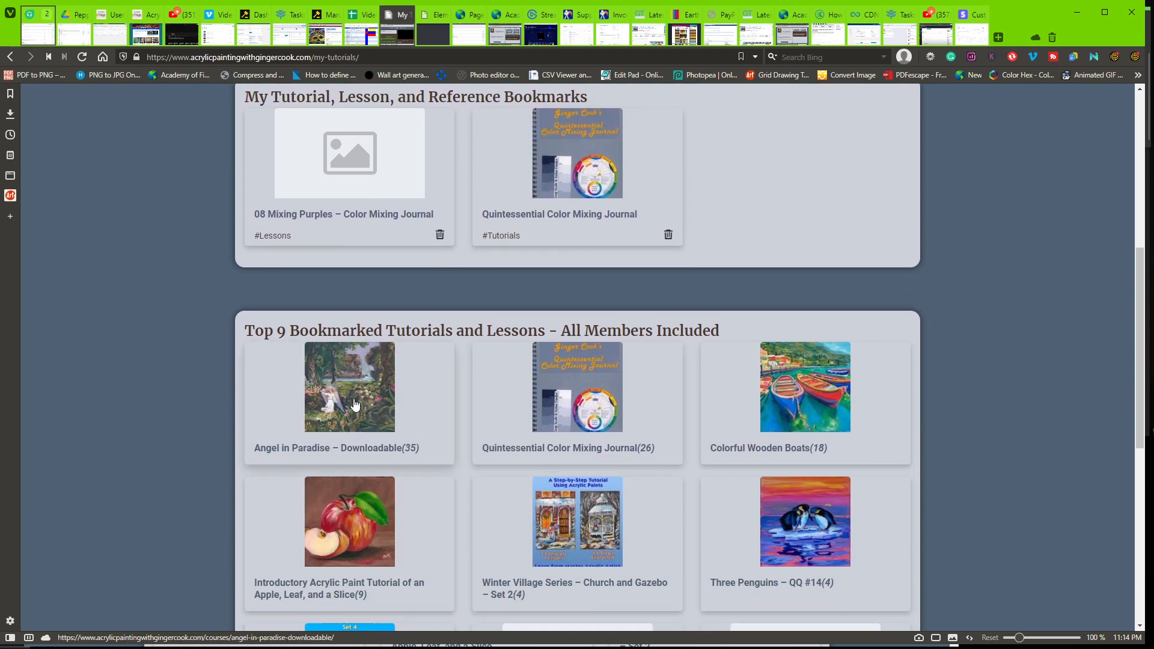
mouse_move(362, 402)
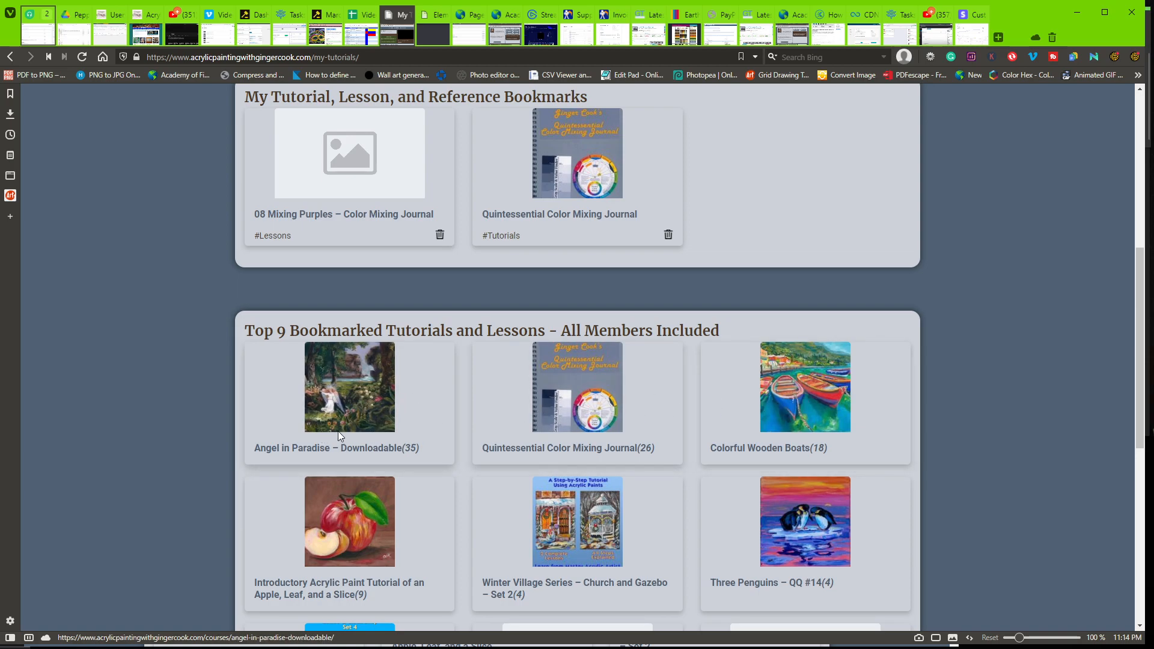
mouse_move(314, 371)
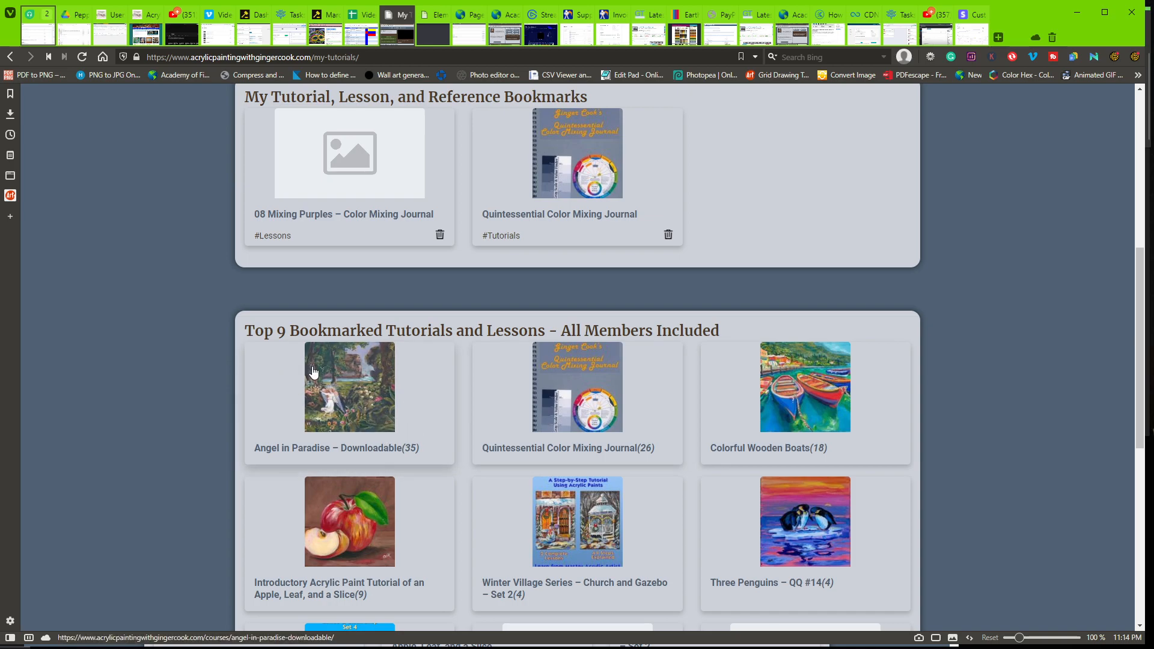
scroll(down, 3)
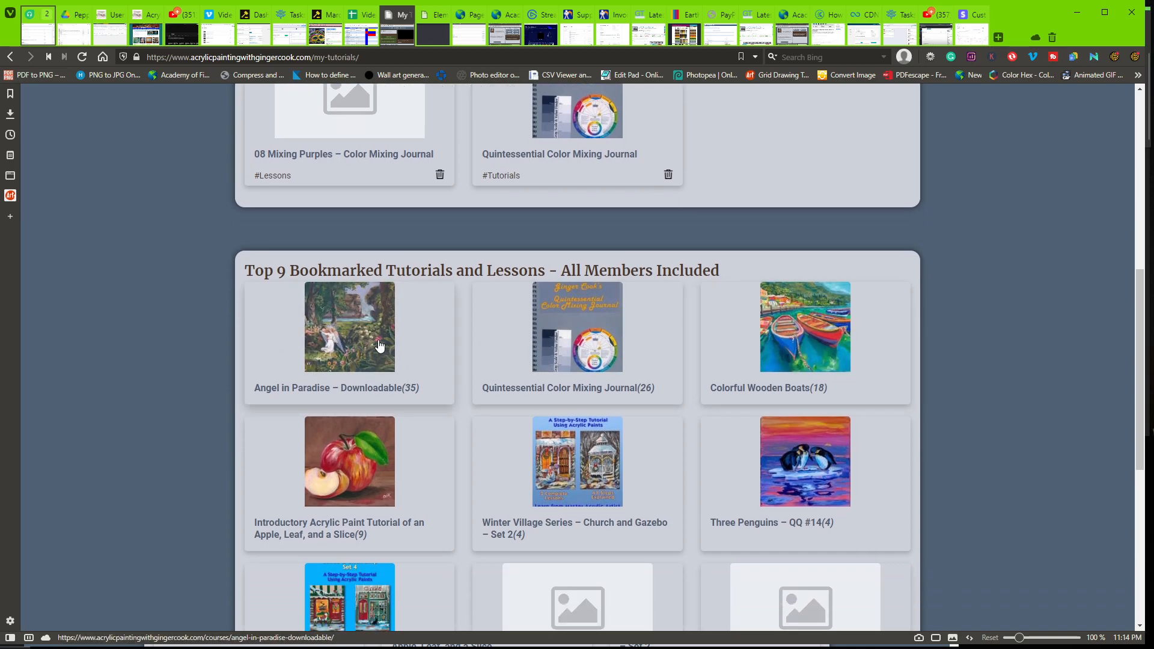
mouse_move(341, 339)
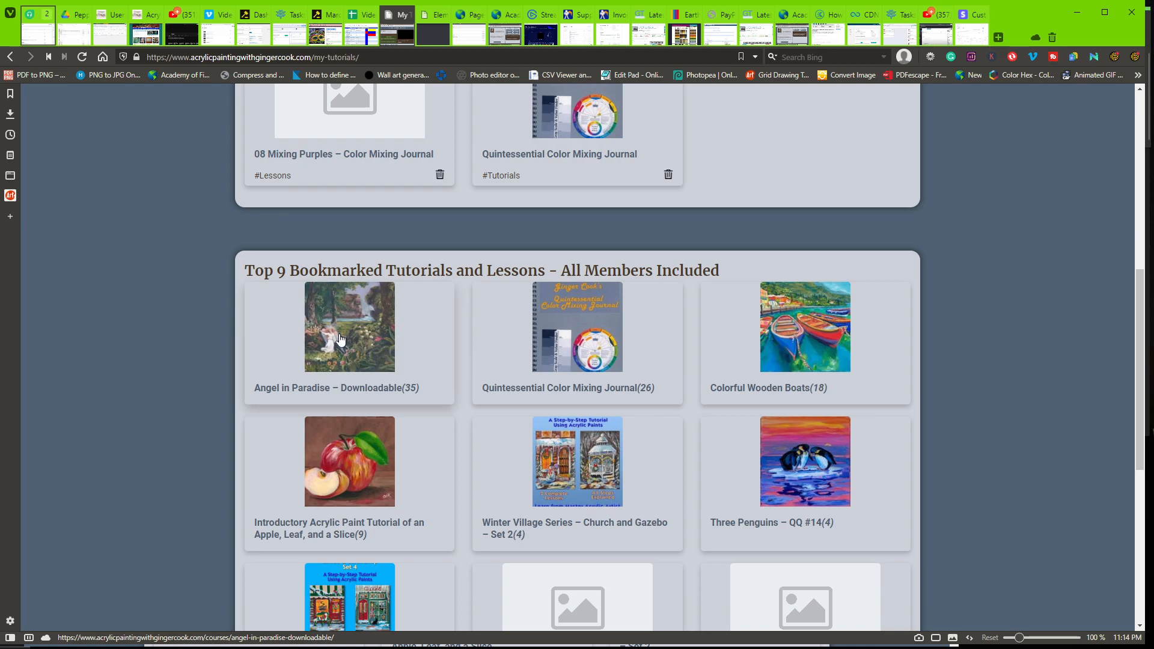
click(341, 337)
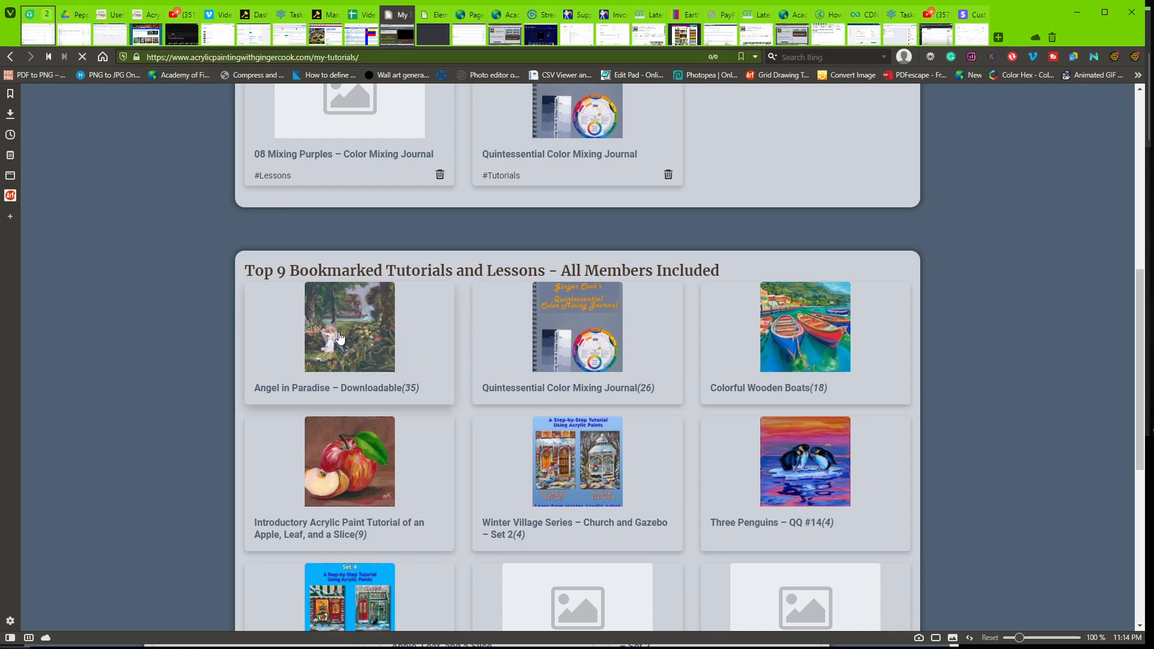
Save Angel in Paradise – Downloadable as a bookmark in the Tutorials category, raising its count to 29.
click(340, 330)
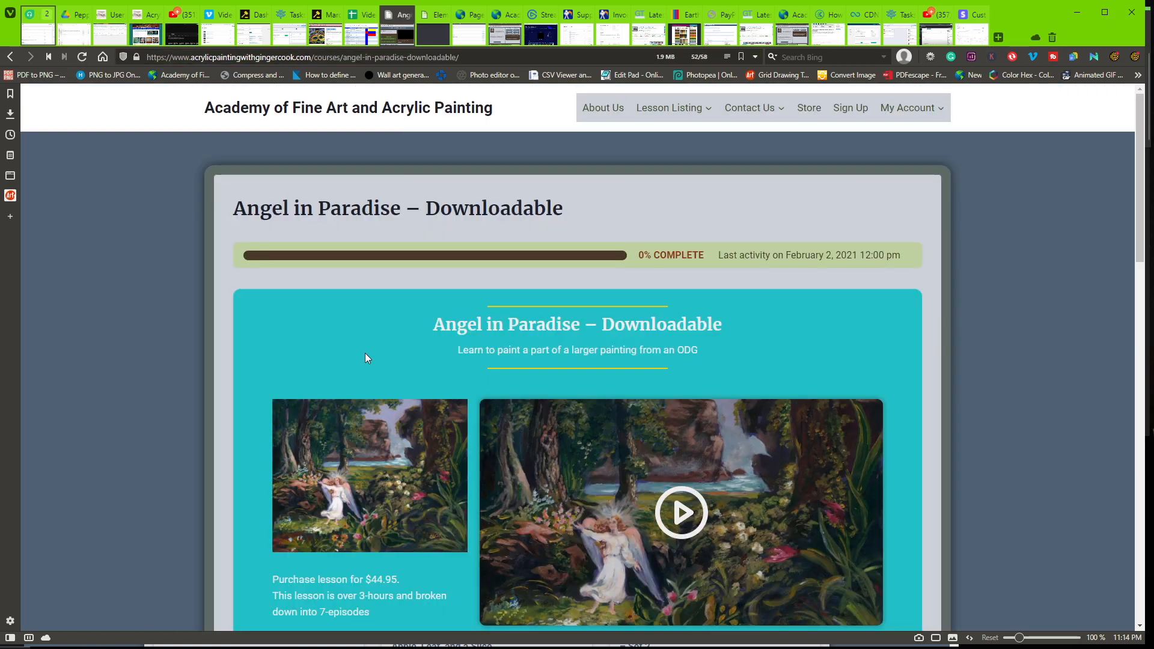
mouse_move(577, 349)
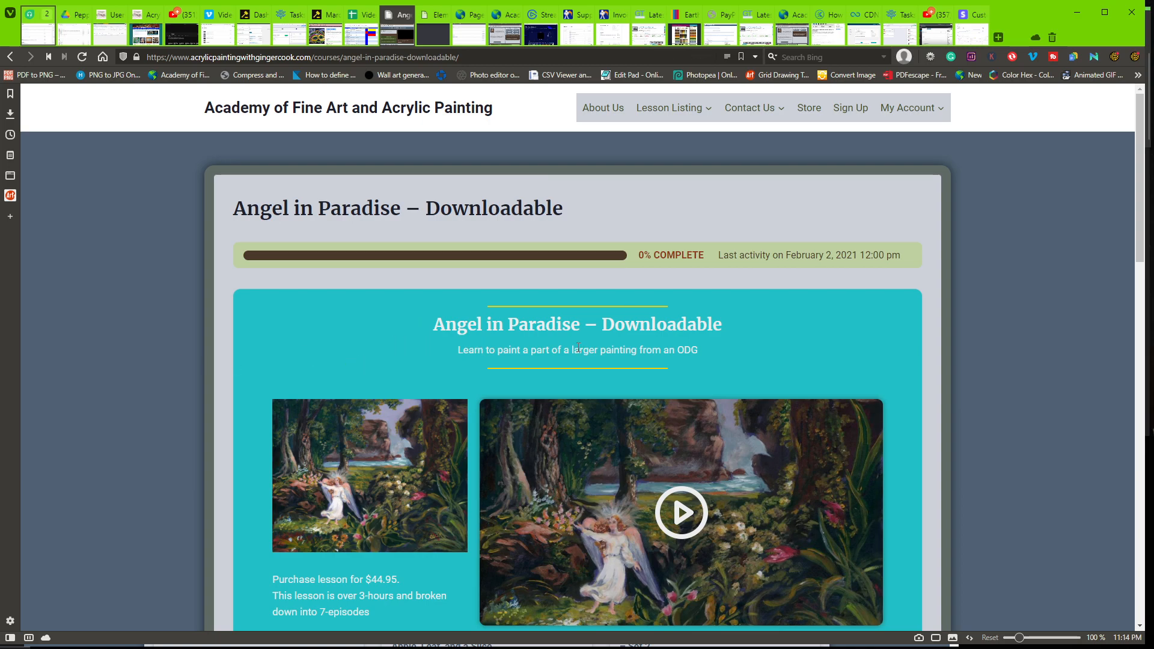
scroll(down, 3)
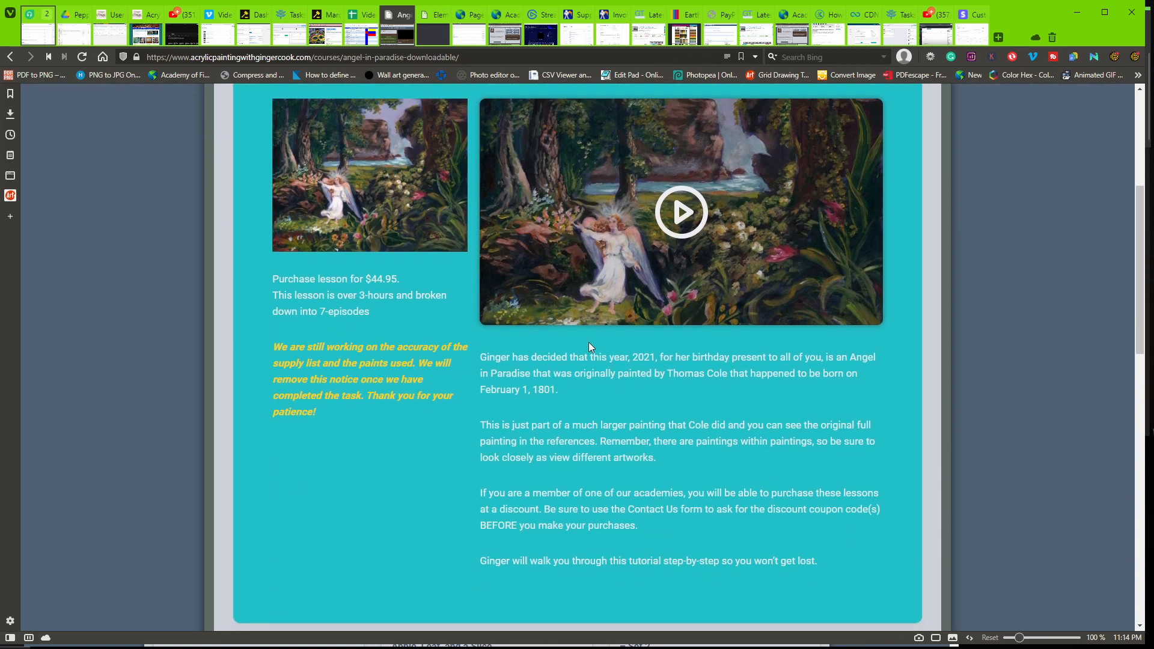
scroll(down, 3)
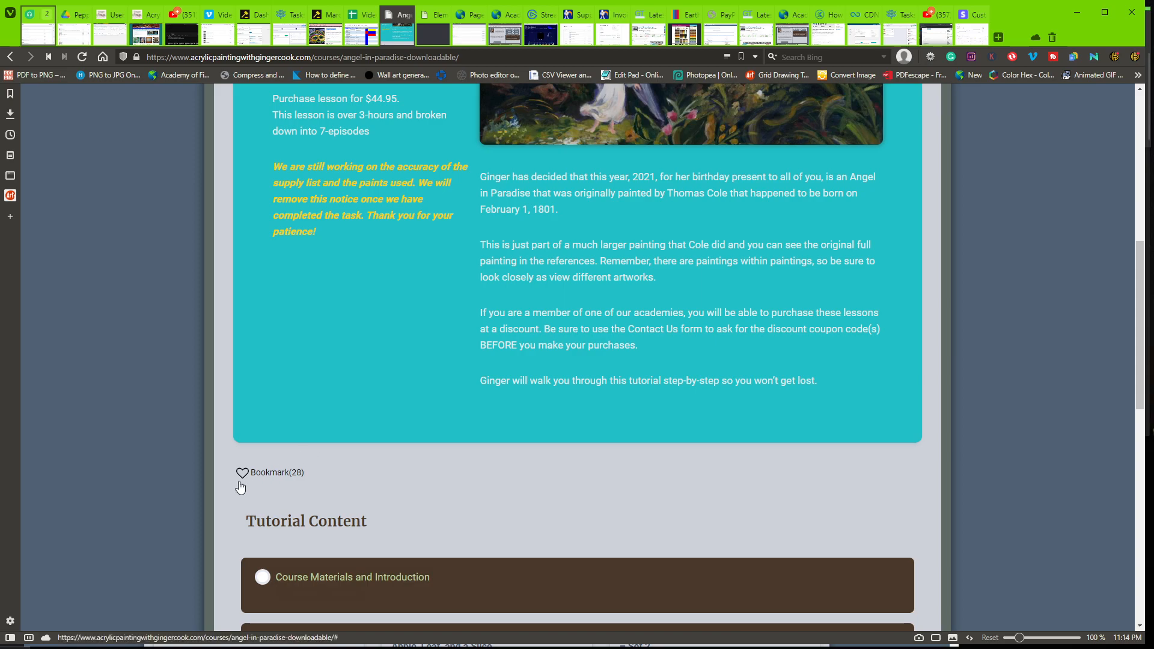
mouse_move(303, 481)
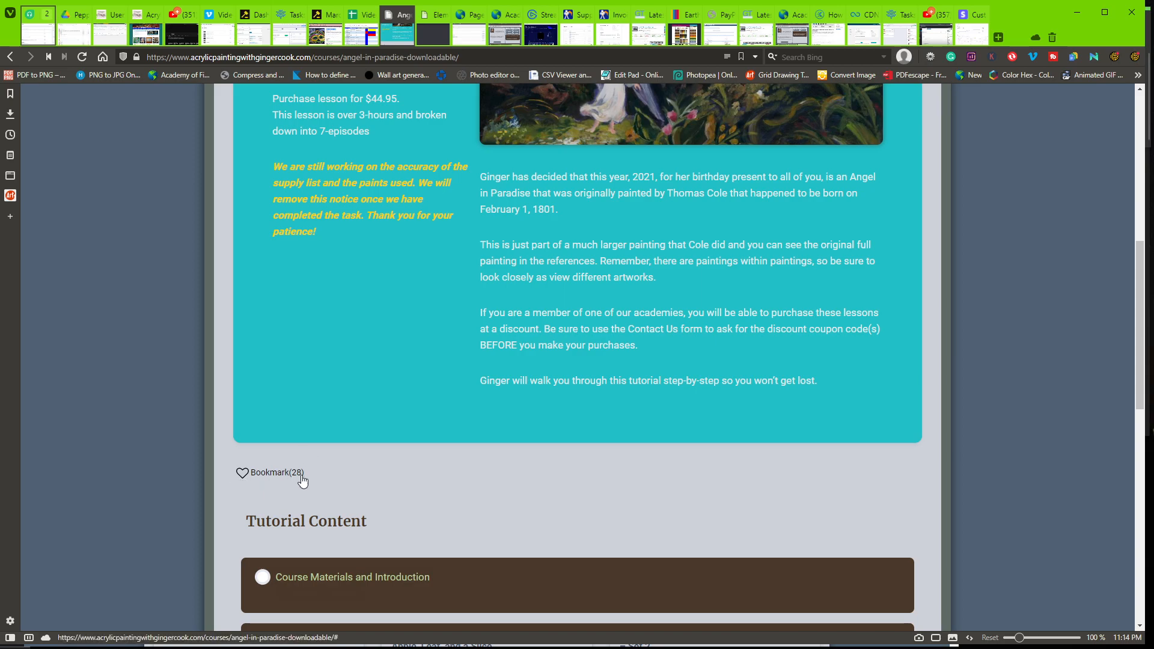
mouse_move(255, 483)
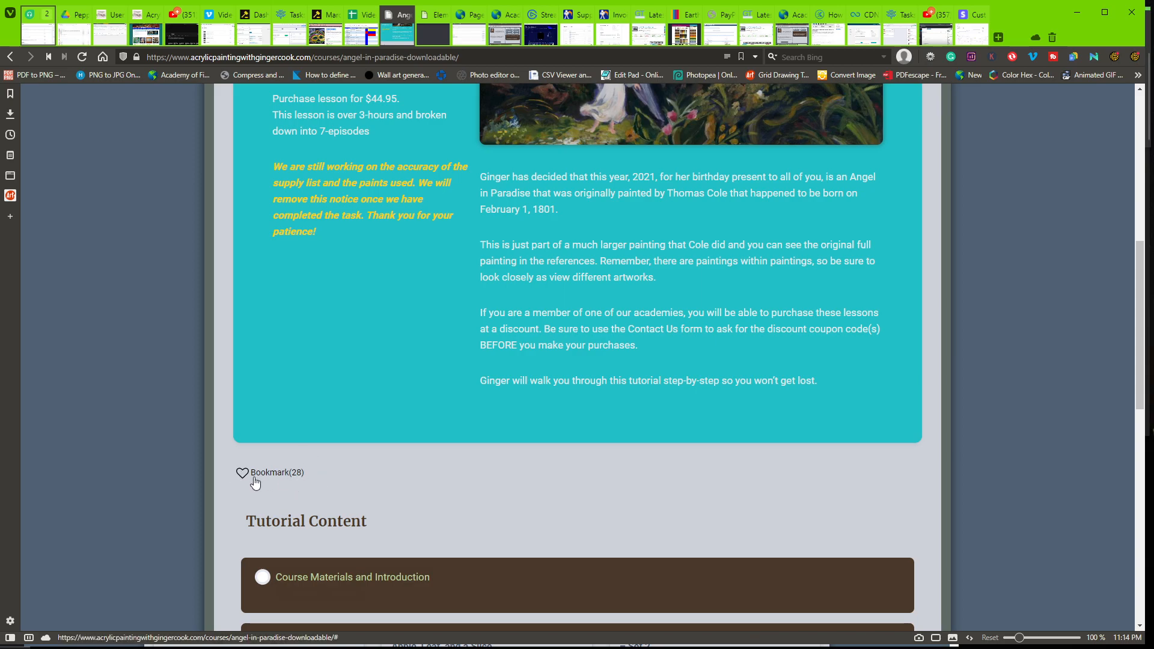
click(242, 473)
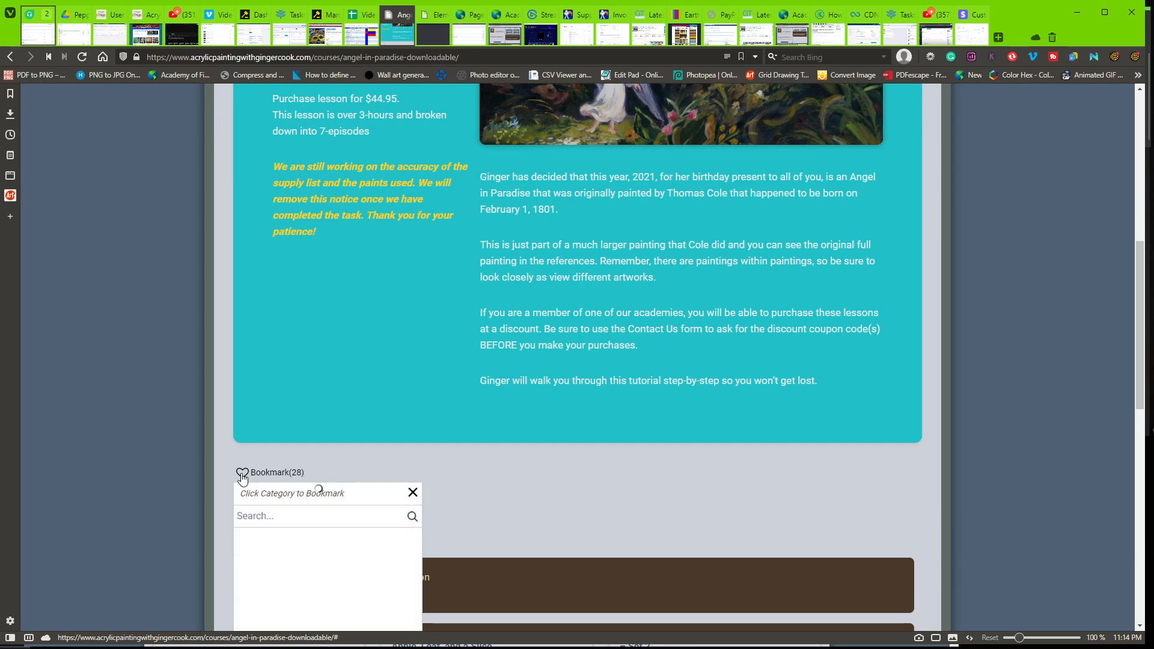
scroll(down, 3)
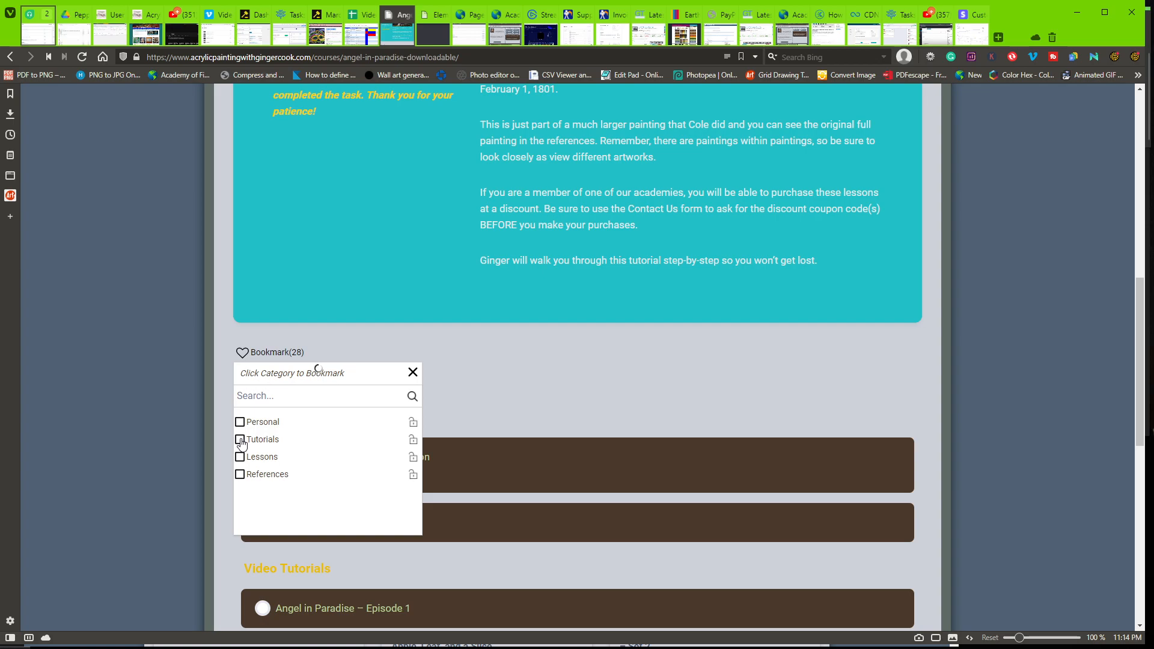
click(239, 439)
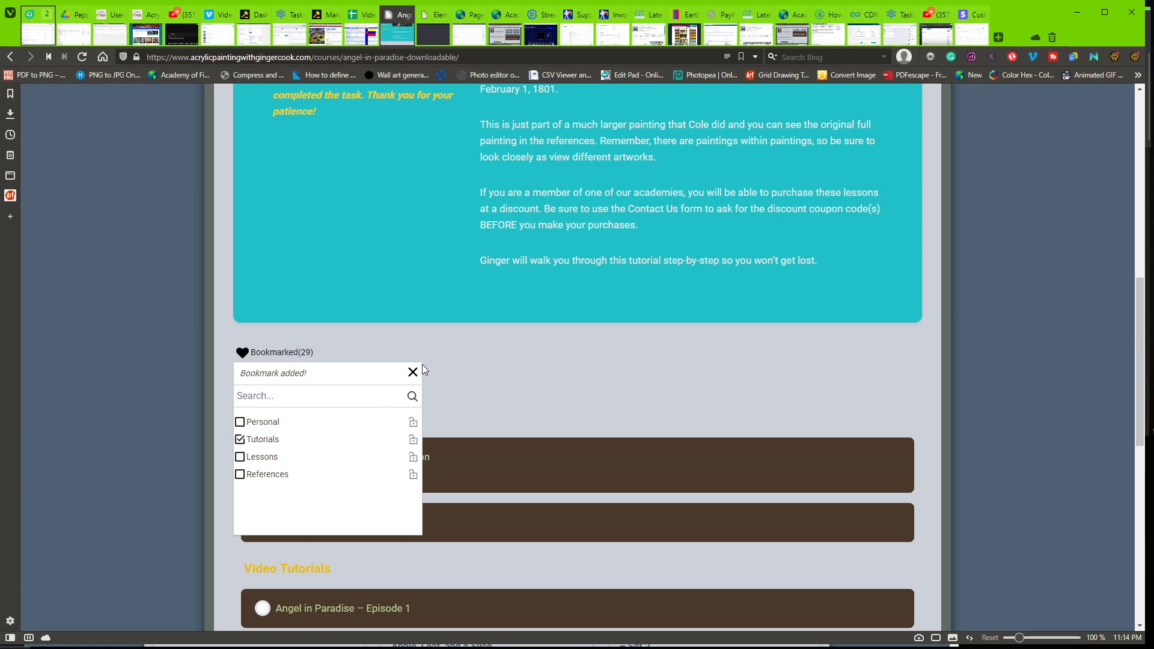
click(412, 372)
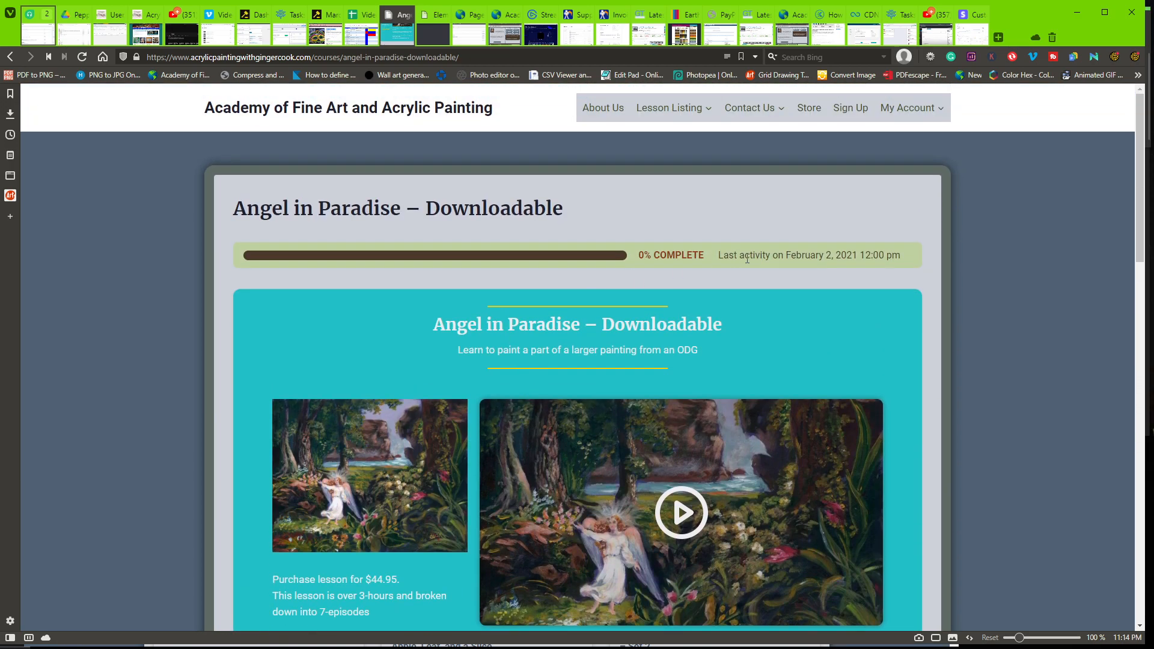
Go to My Tutorials from the My Account menu and review the three saved bookmarks.
click(907, 107)
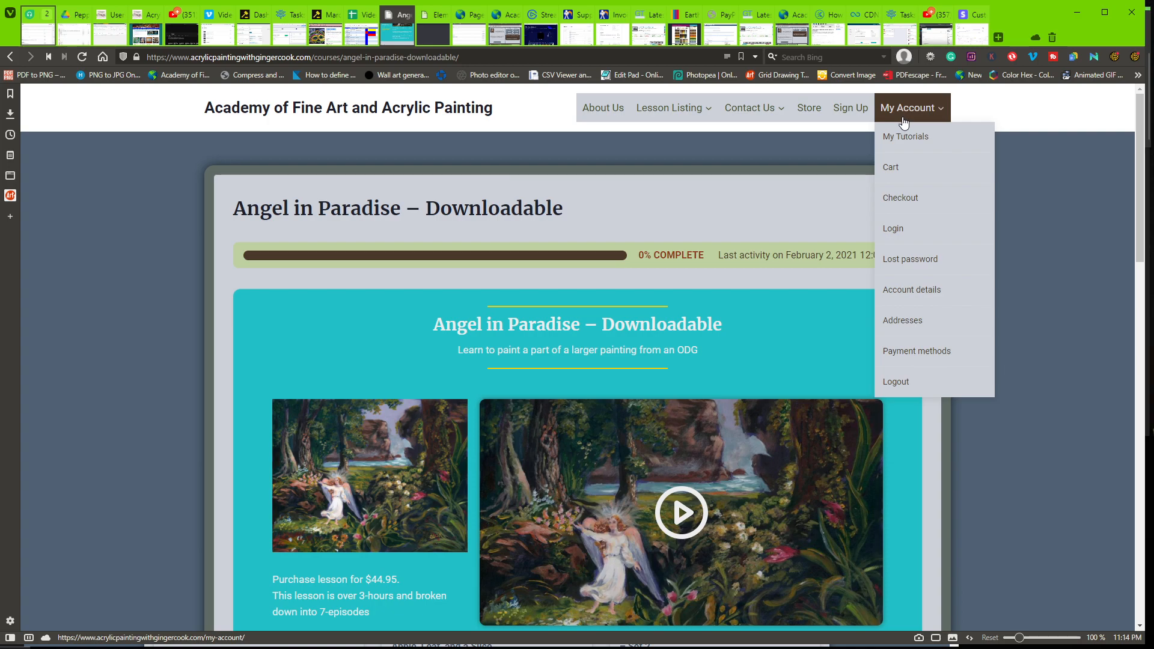
click(905, 136)
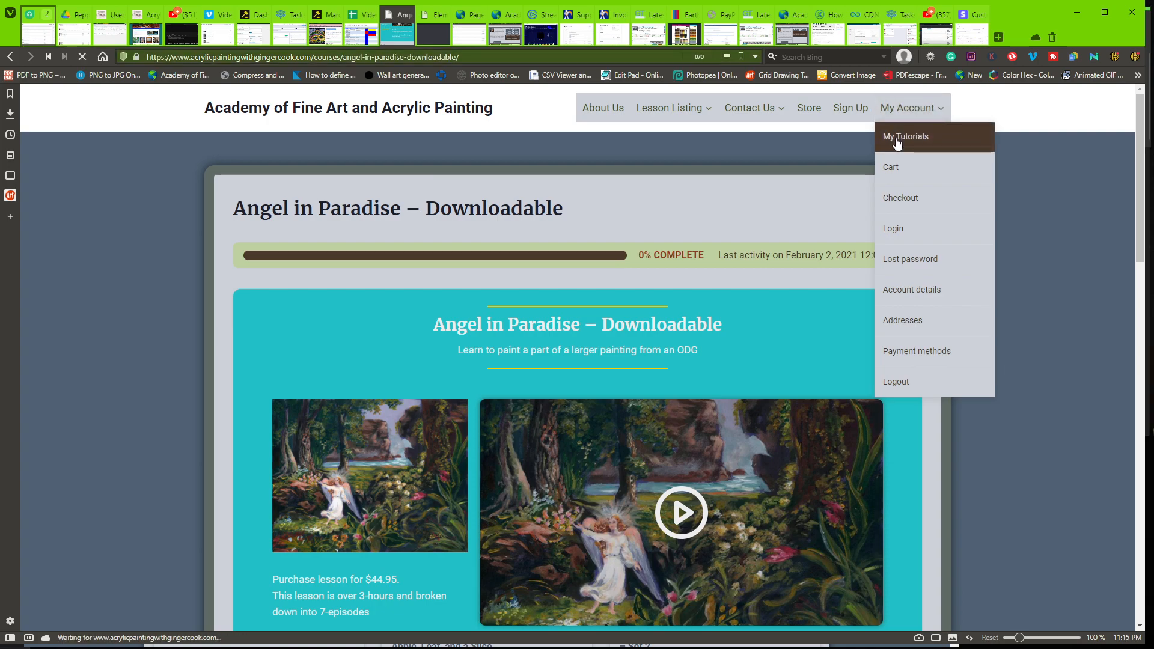
click(905, 136)
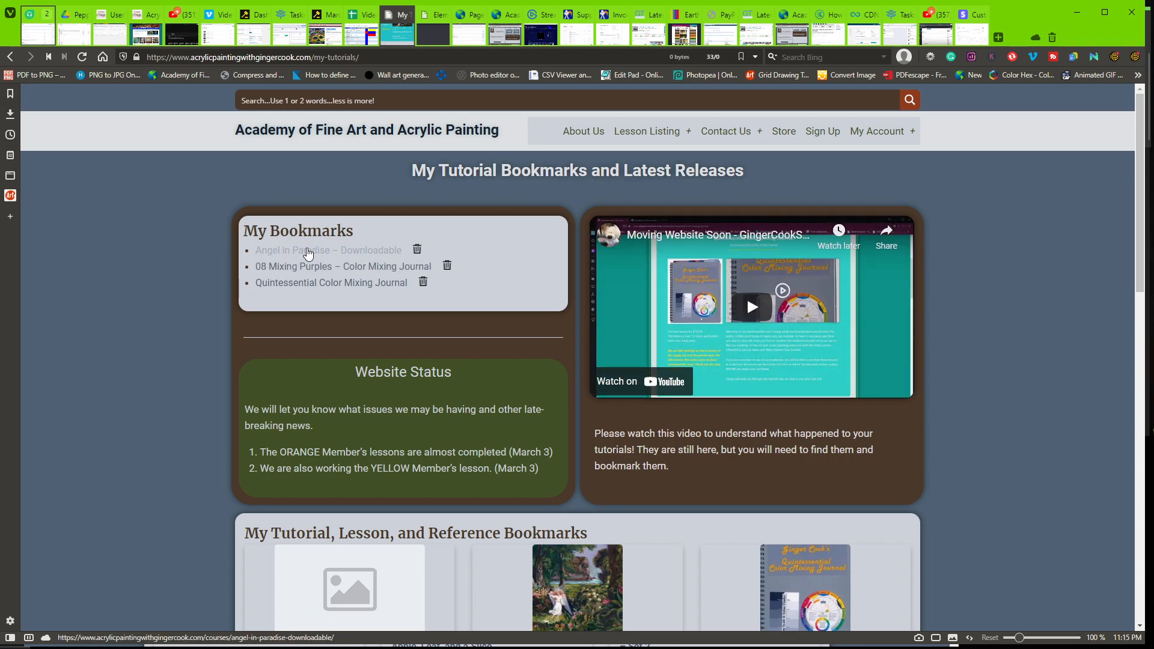
scroll(down, 3)
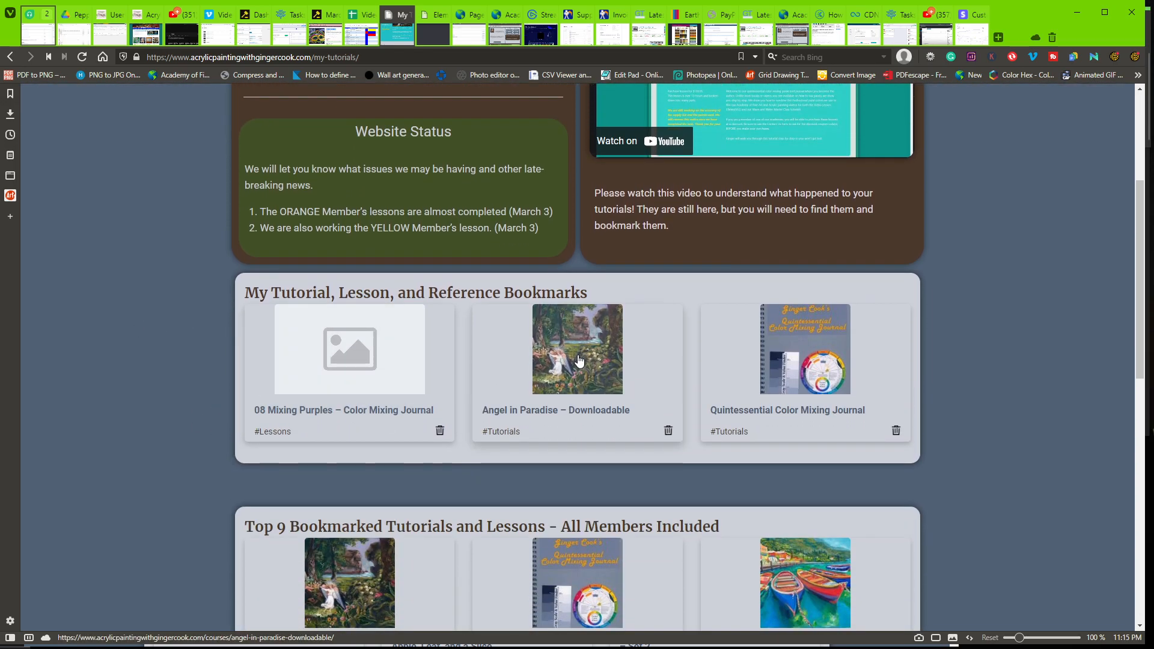
mouse_move(596, 383)
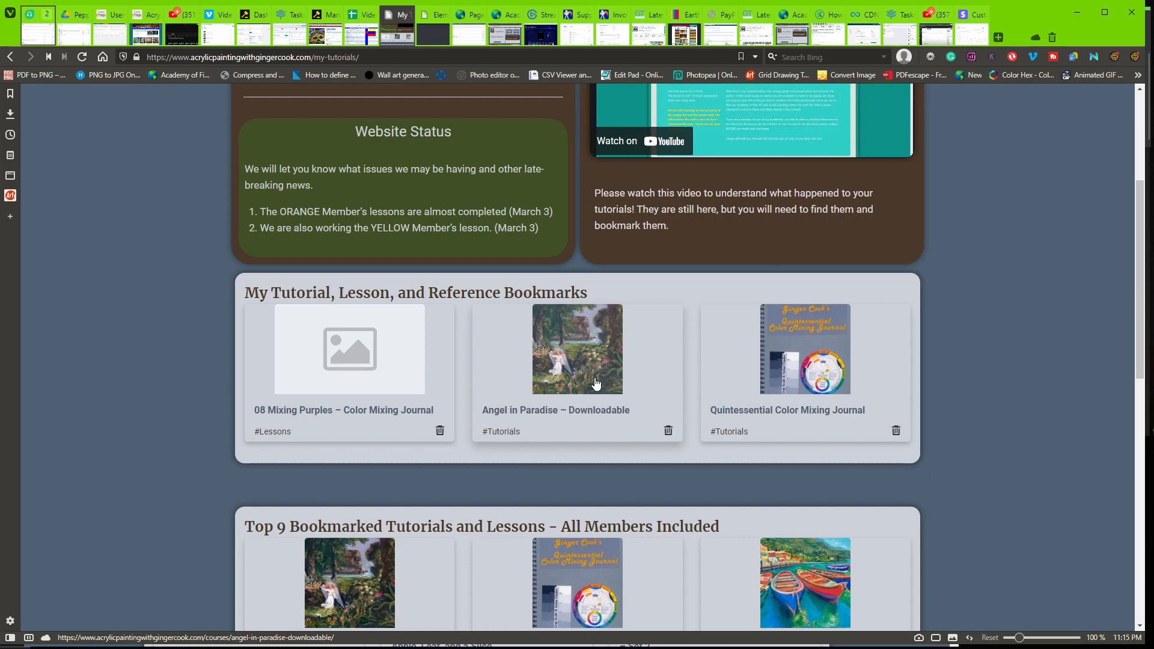
scroll(down, 3)
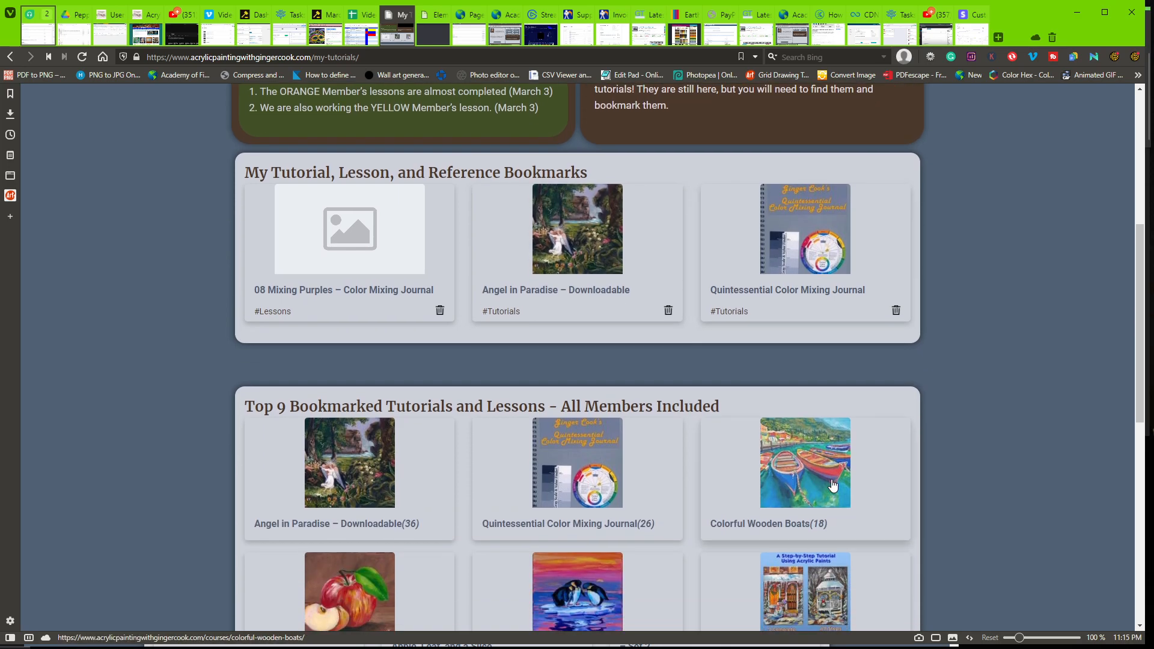
scroll(up, 3)
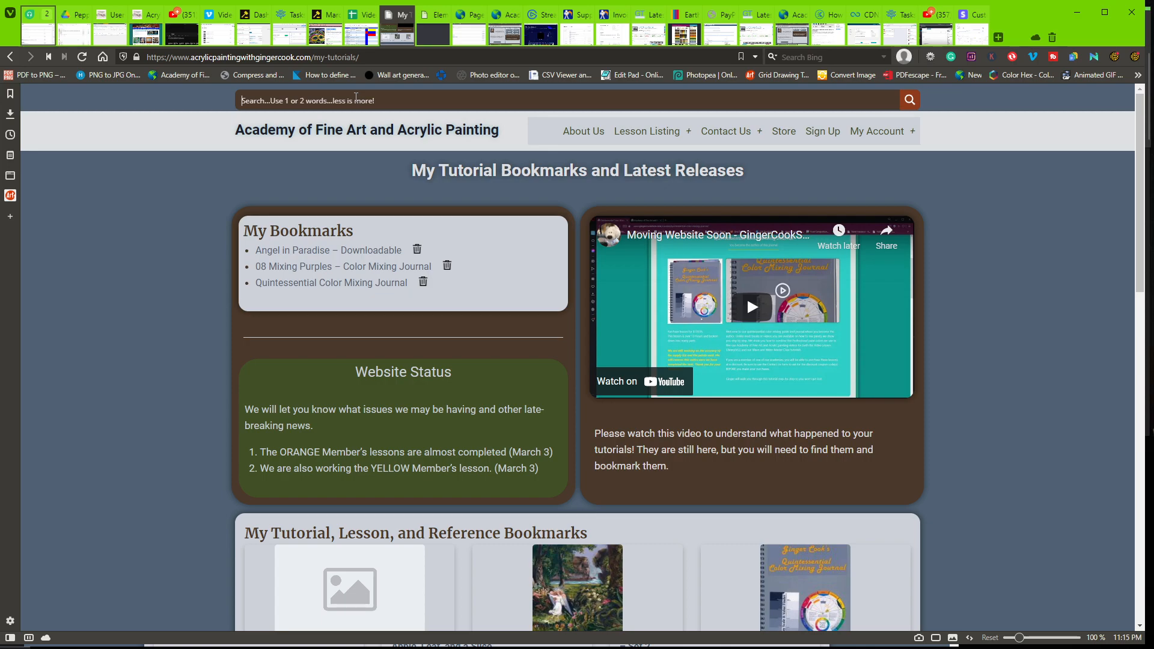
Search the site for 'wooden' and open the Colorful Wooden Boats result.
text(wooden)
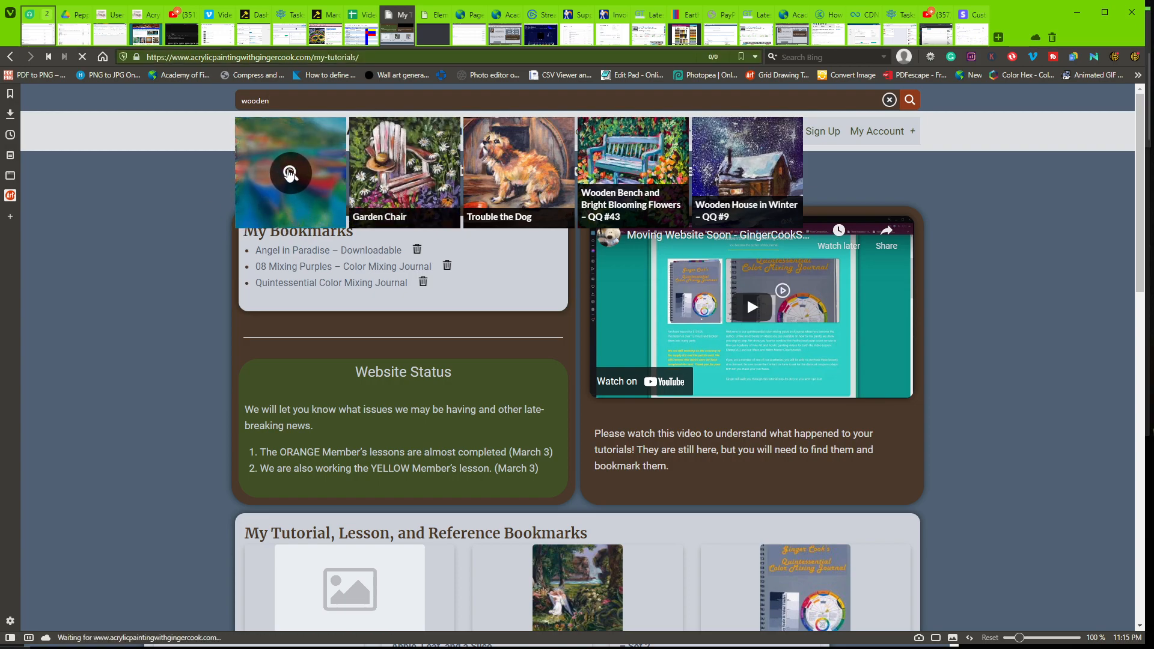
click(290, 173)
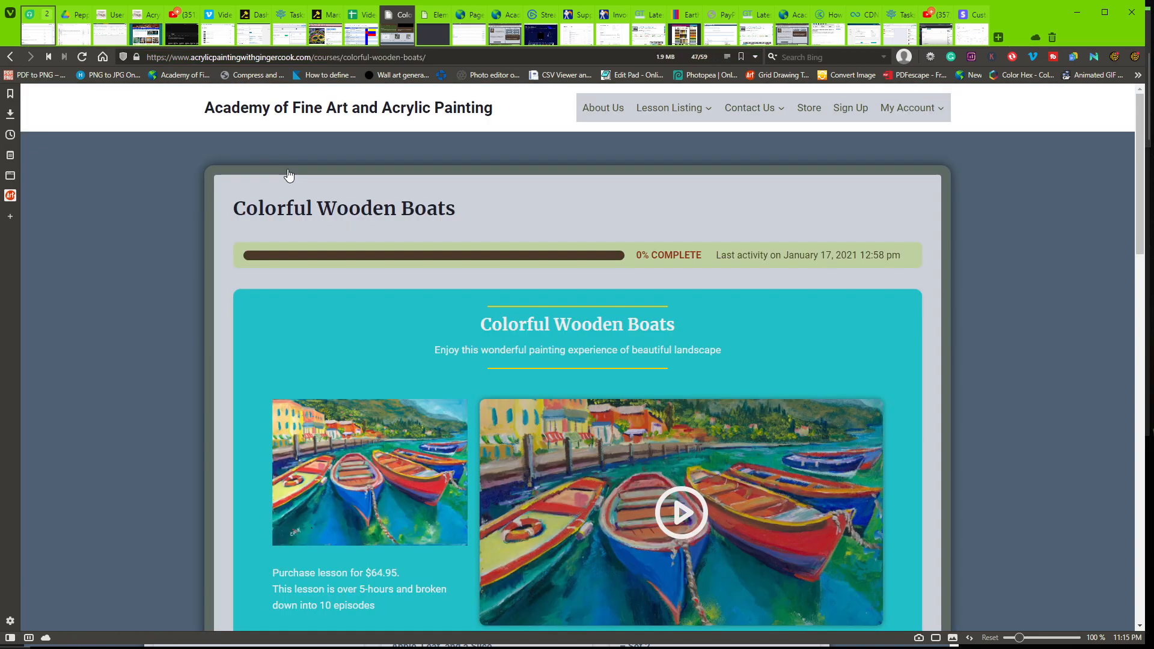
Bookmark Colorful Wooden Boats under Tutorials and scroll down to its Video Tutorials list.
scroll(down, 3)
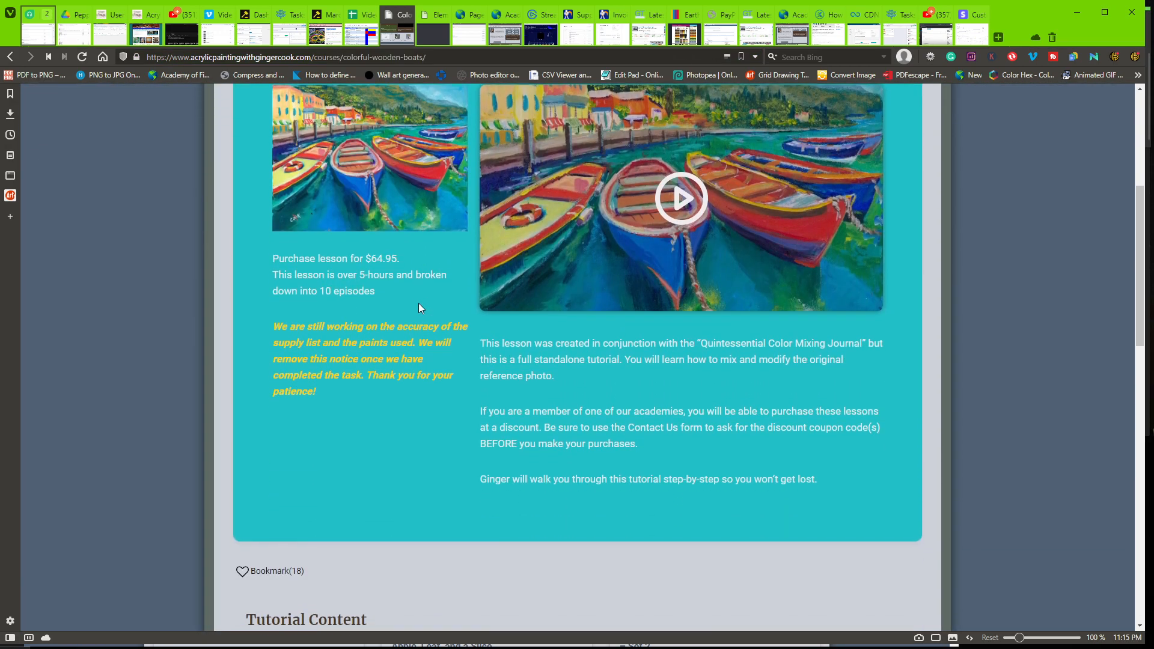
click(242, 405)
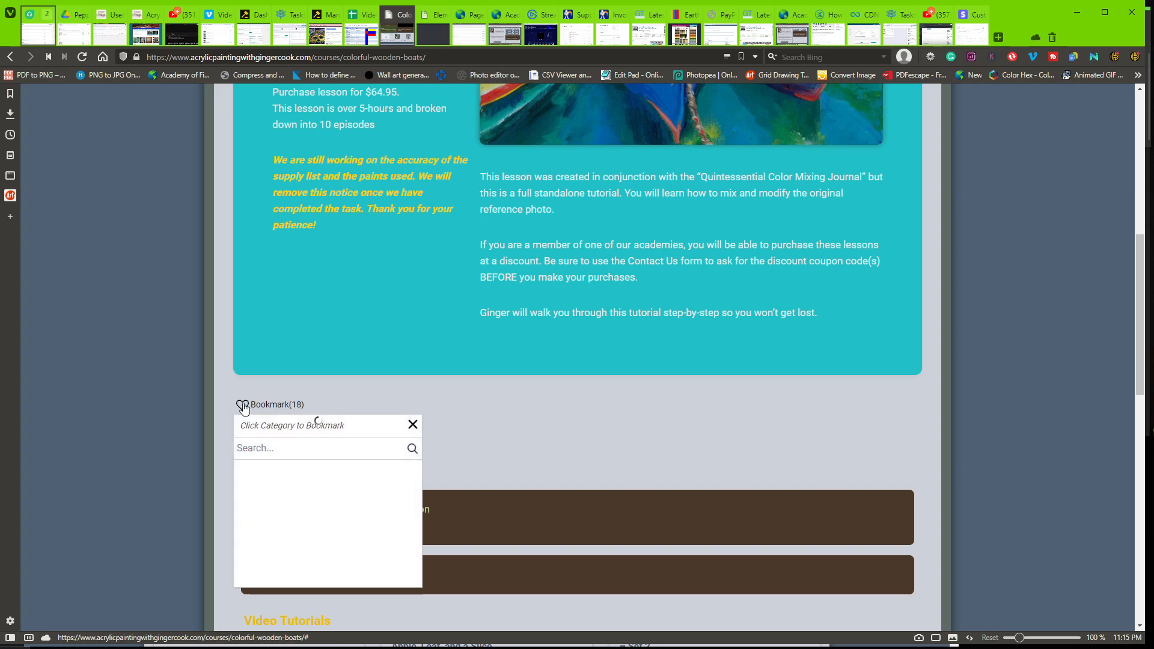
mouse_move(294, 519)
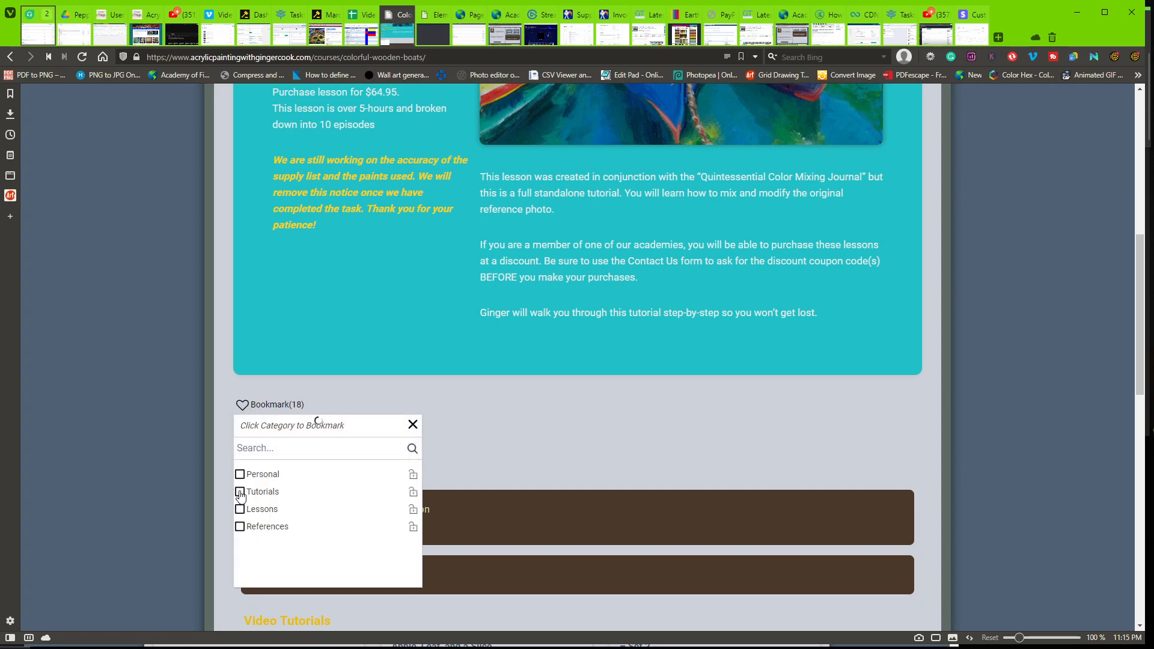
click(240, 492)
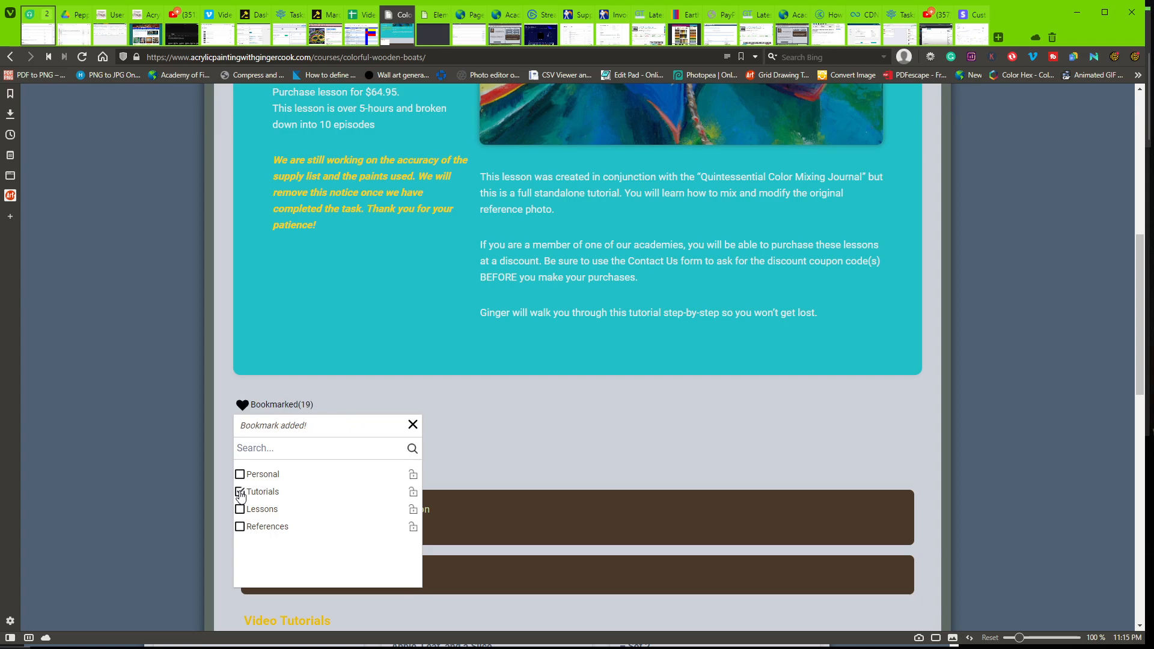
click(240, 491)
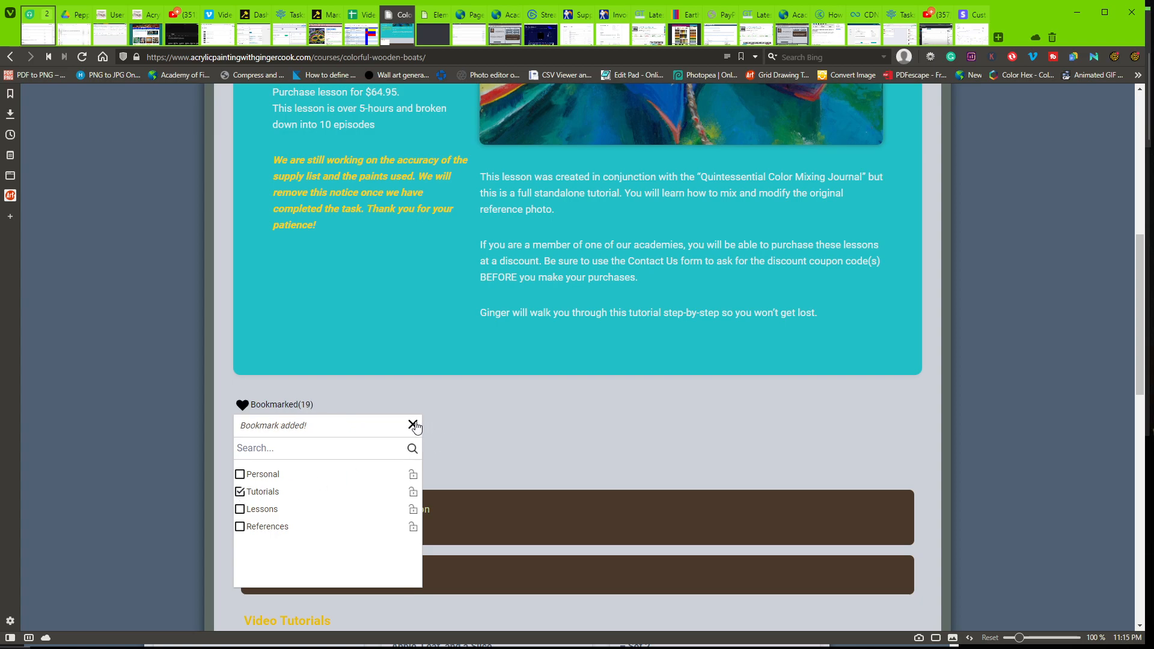
click(413, 425)
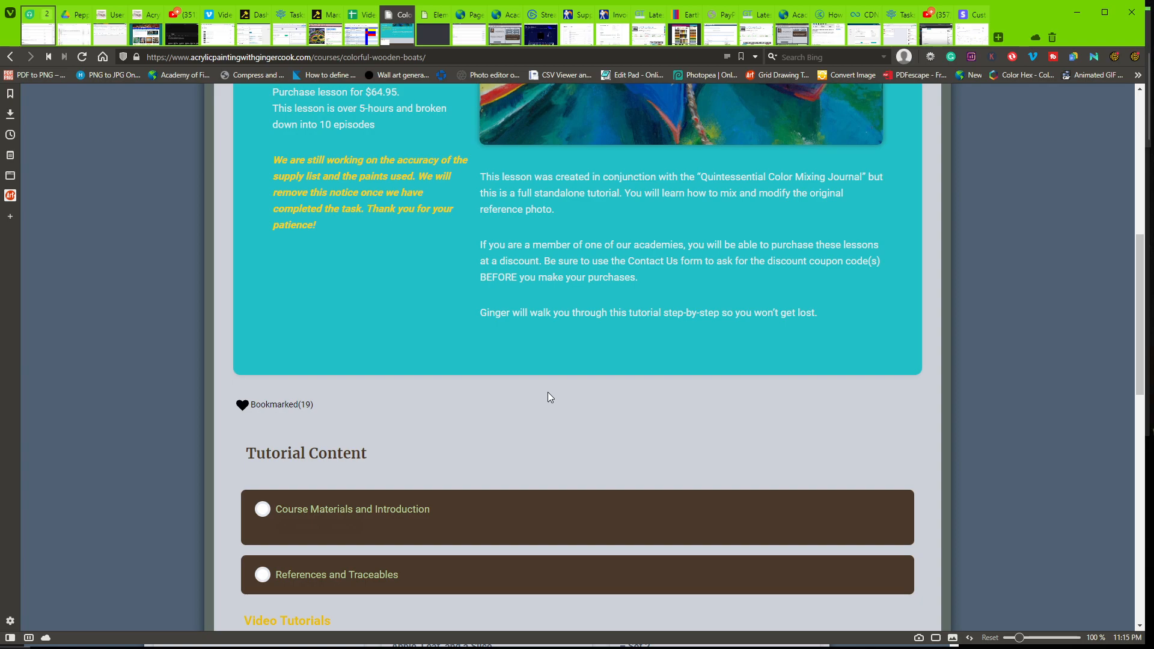
scroll(down, 3)
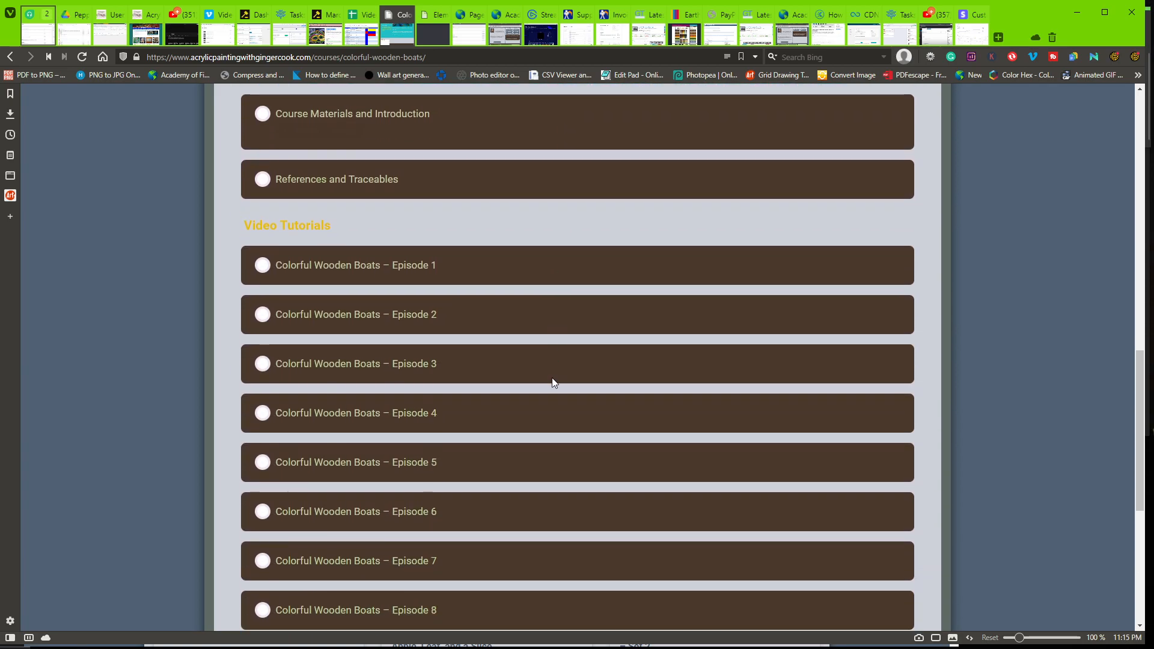
scroll(down, 3)
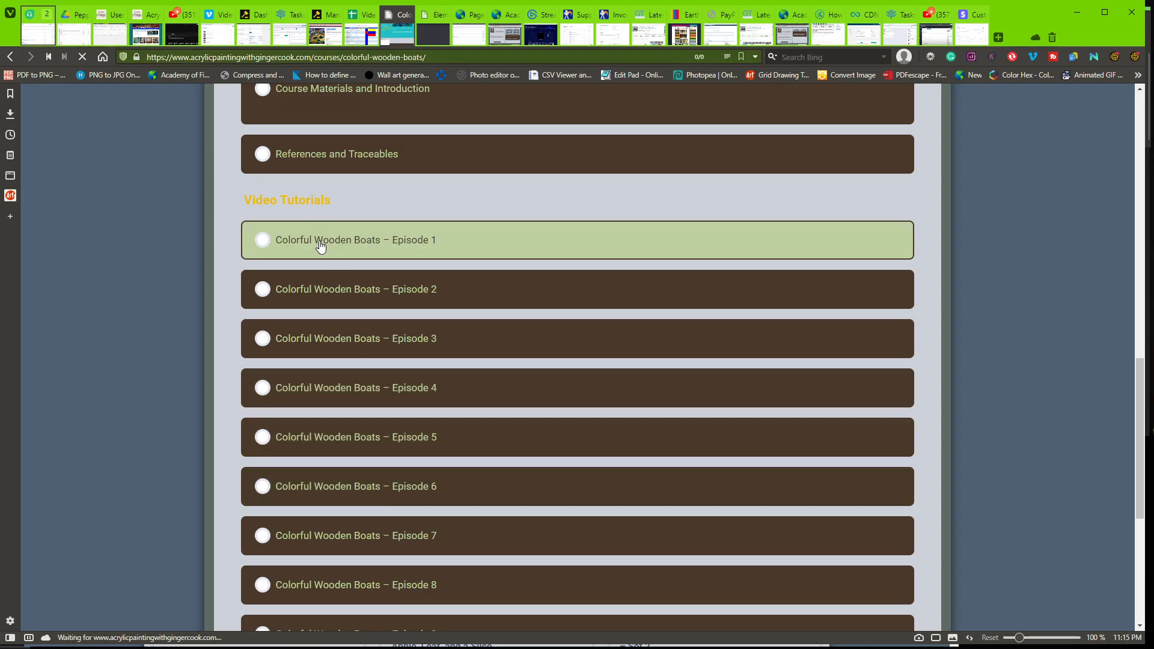
Open Colorful Wooden Boats – Episode 1 and bookmark it under the Lessons category.
click(355, 240)
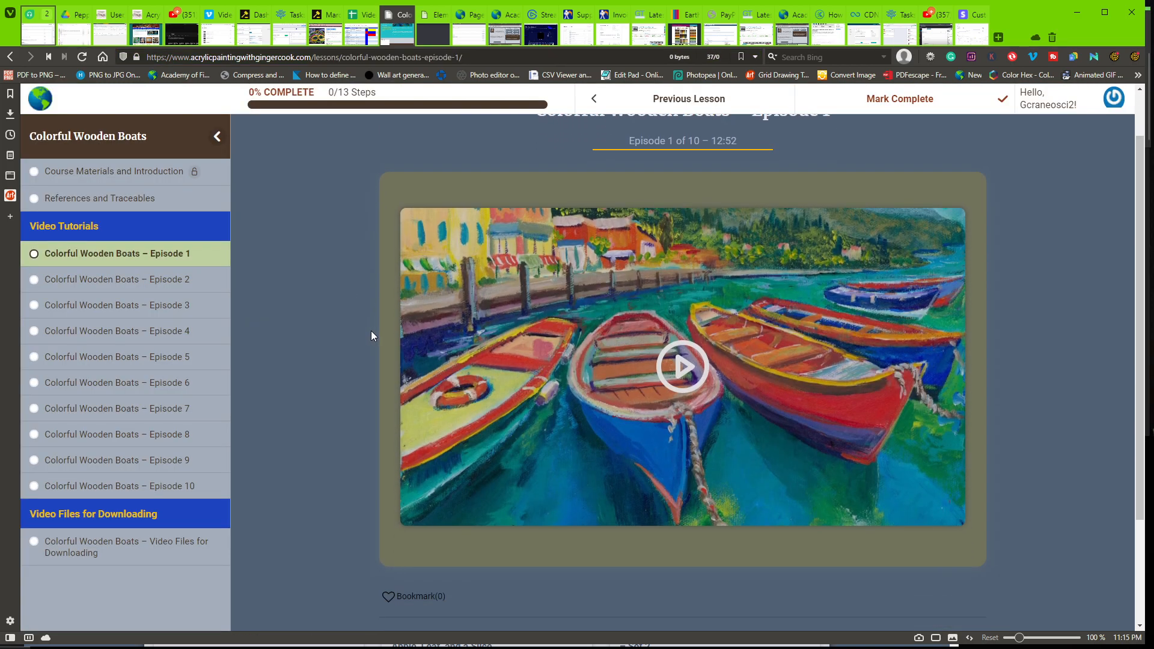
scroll(down, 3)
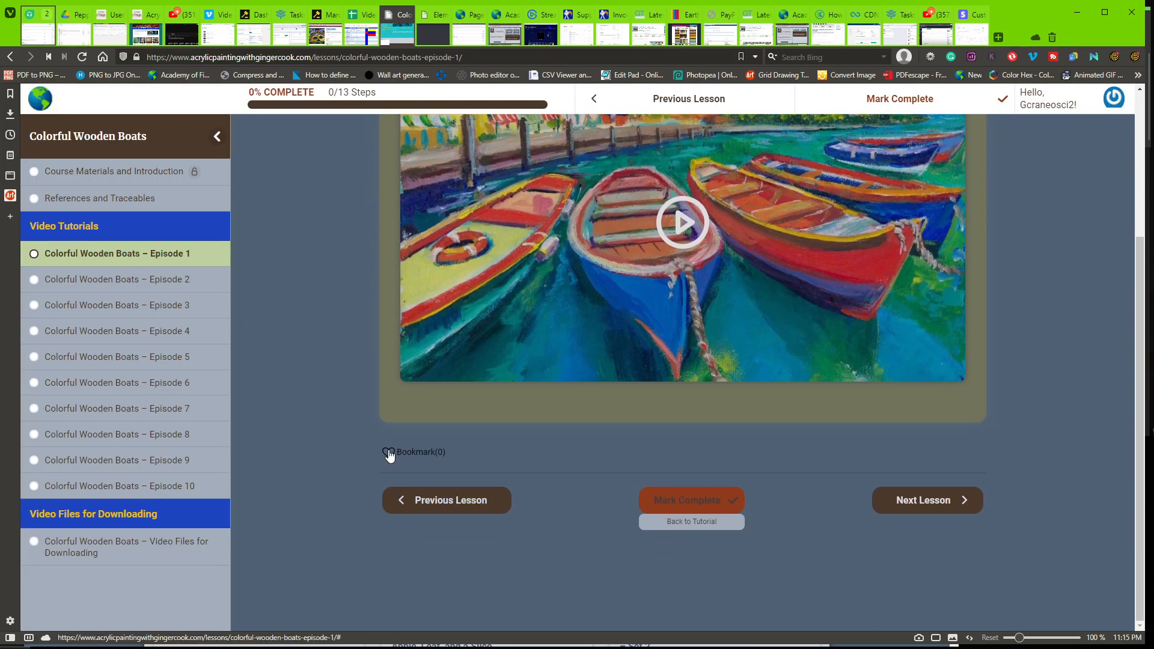
click(389, 452)
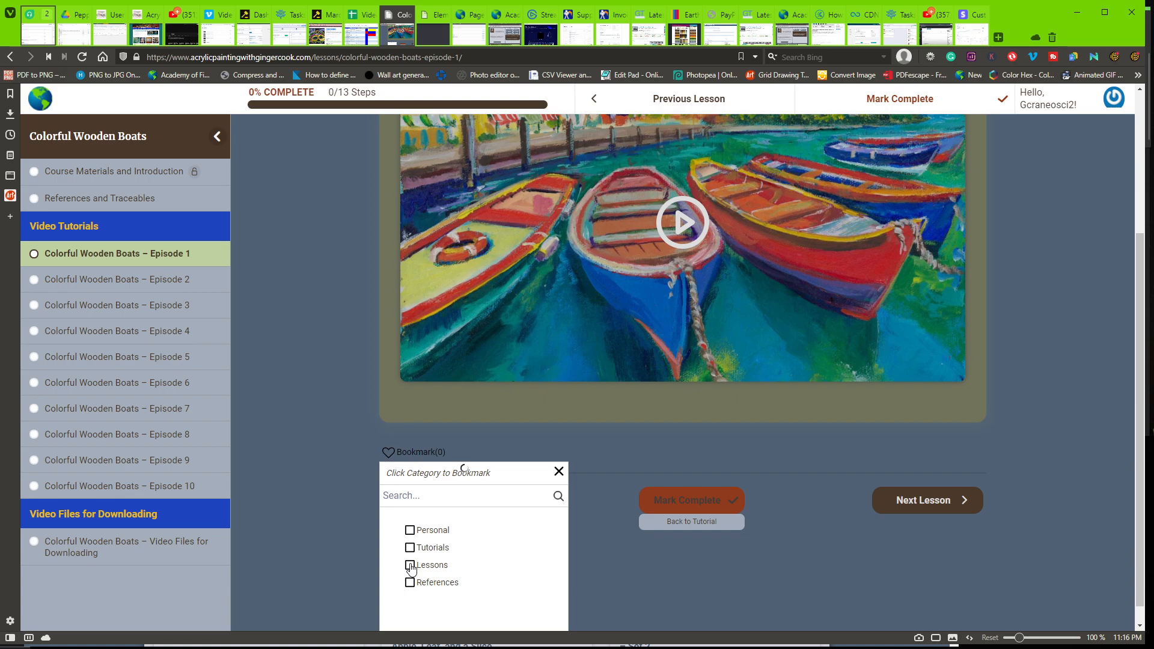
click(409, 565)
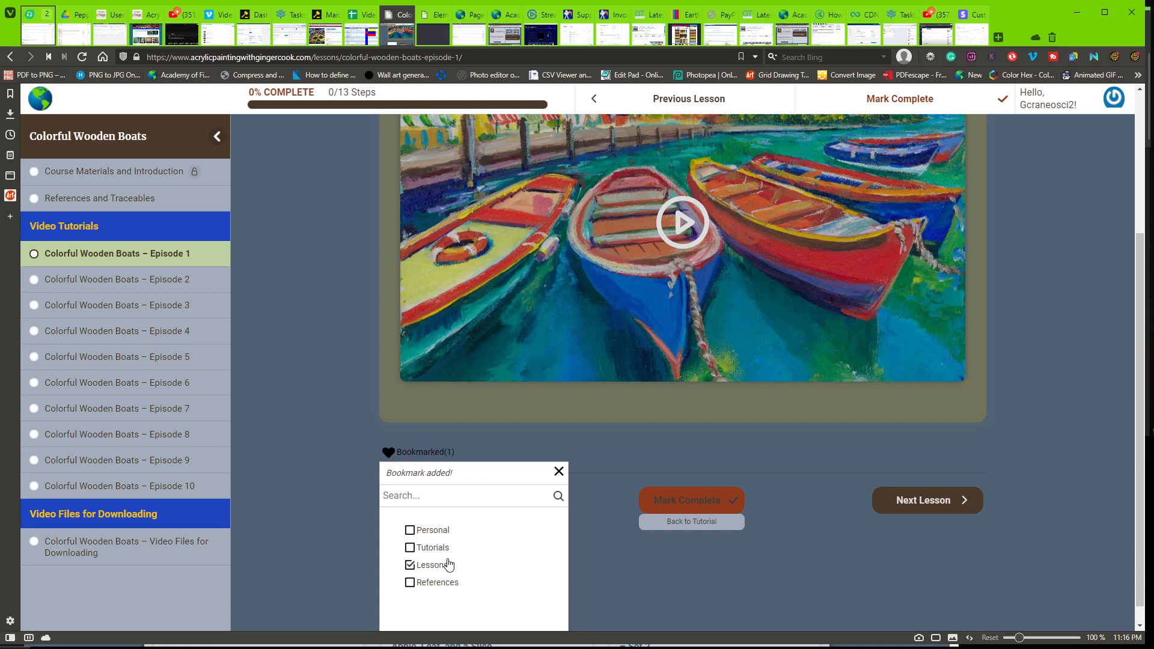
click(558, 471)
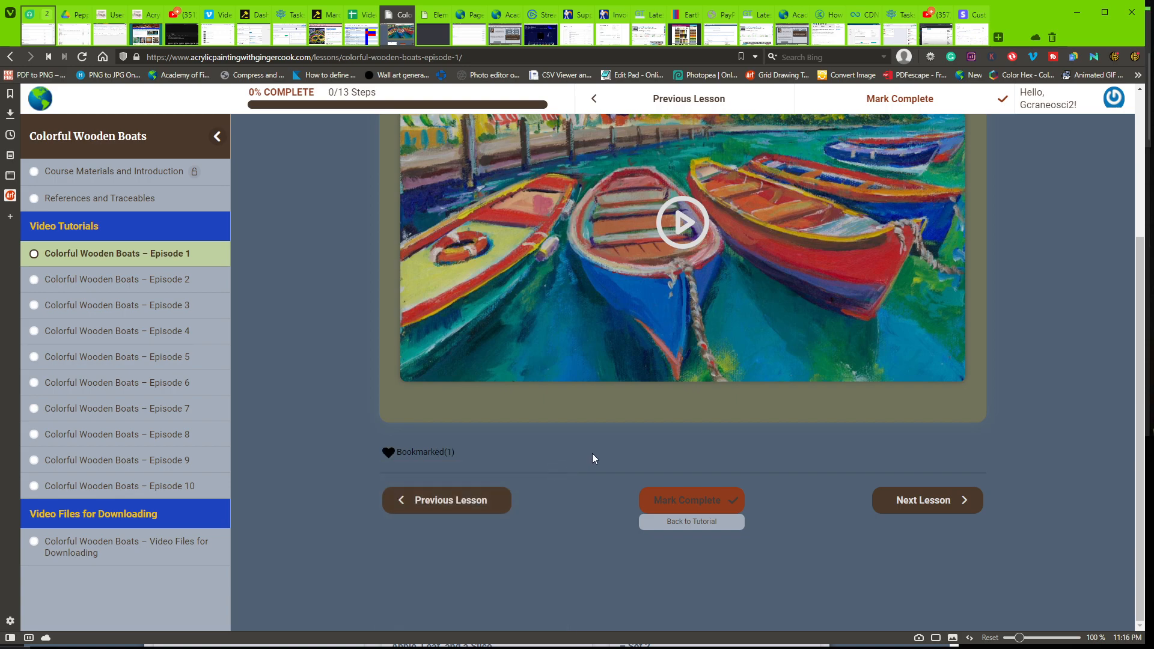
mouse_move(404, 209)
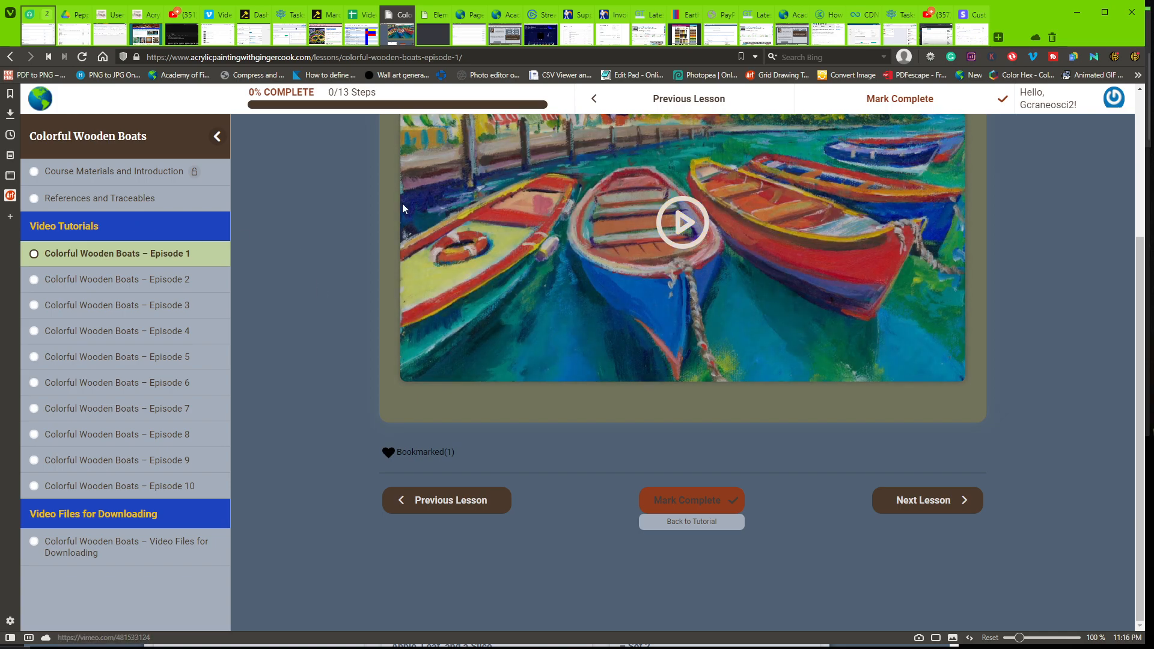
scroll(up, 3)
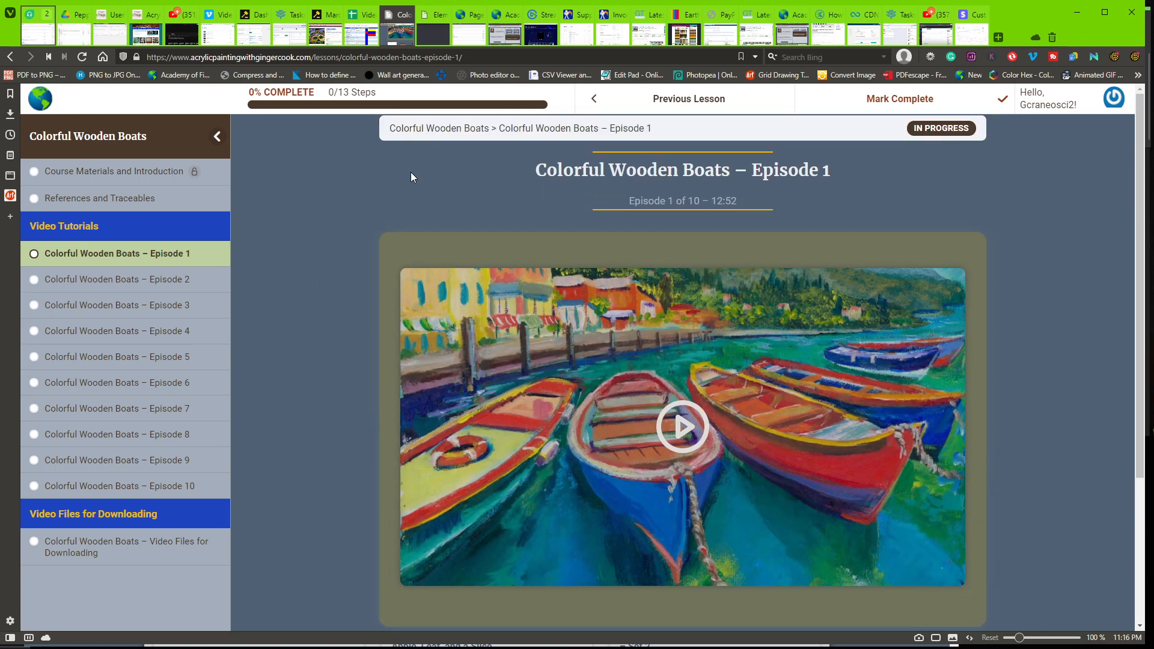
mouse_move(1032, 137)
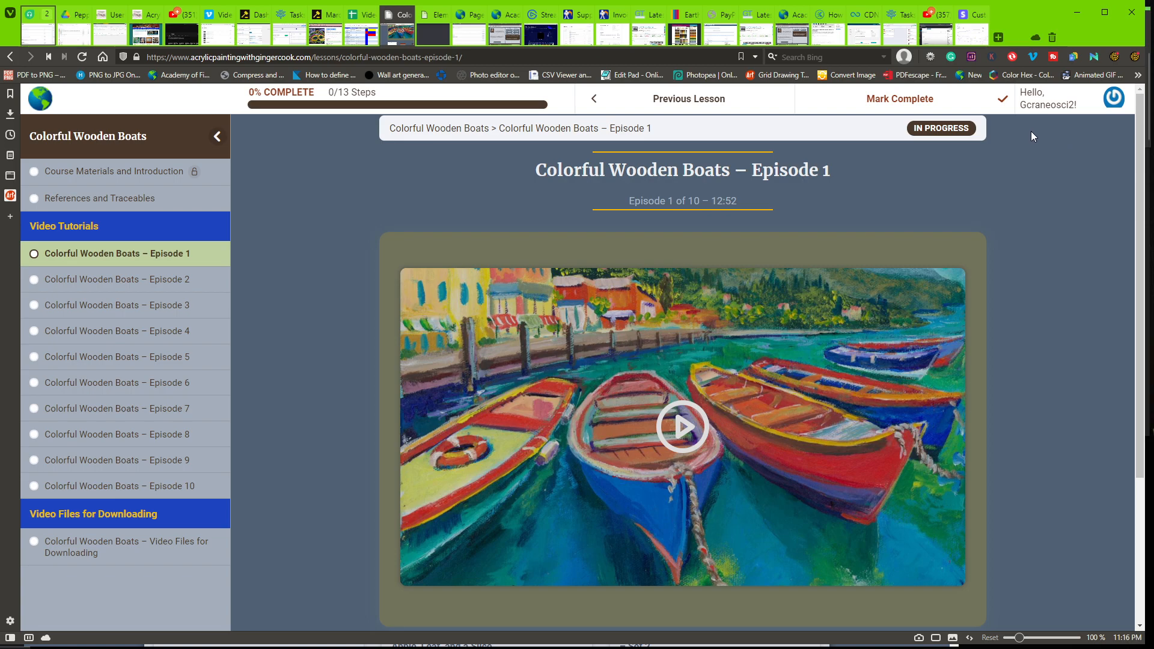
click(1114, 98)
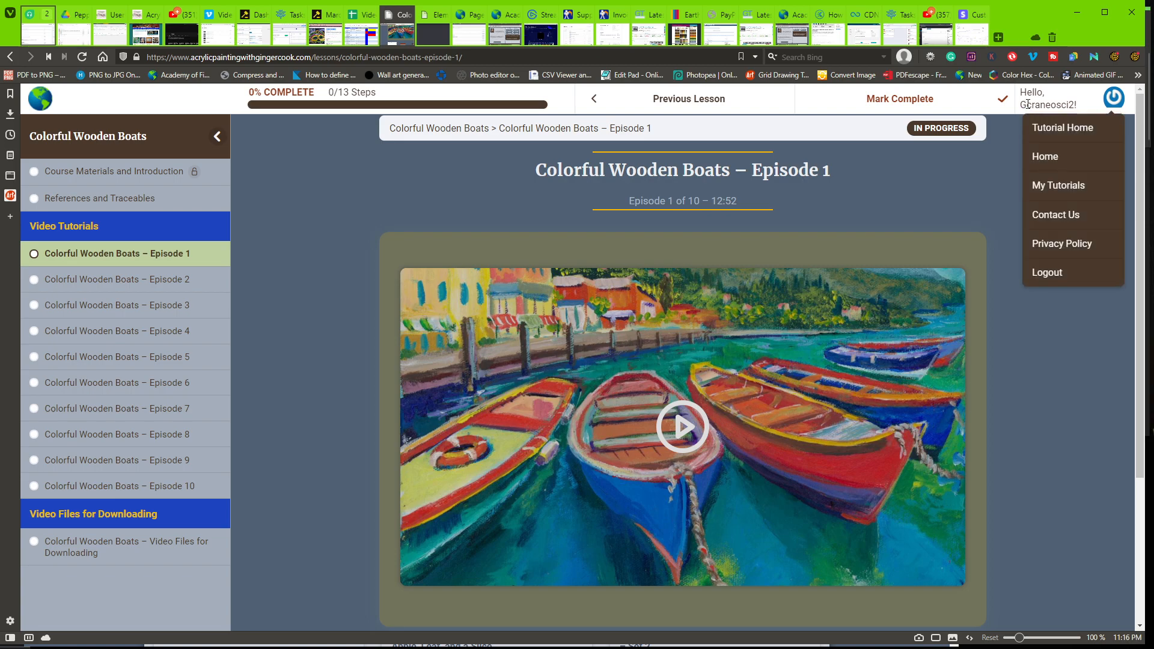
mouse_move(1023, 103)
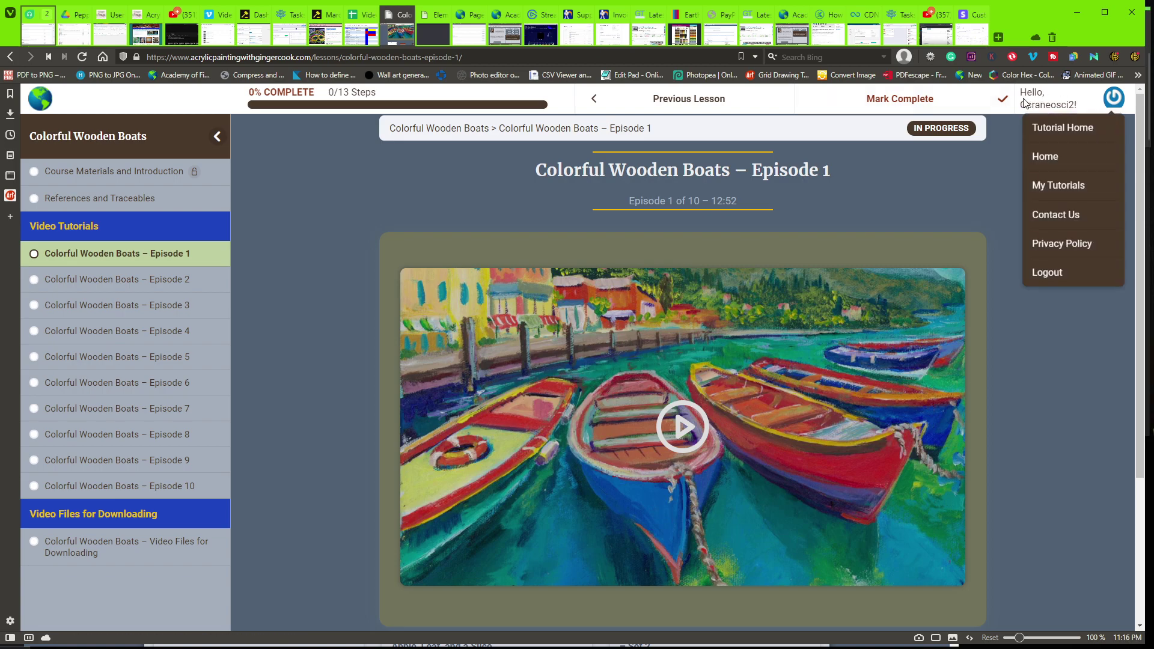
mouse_move(1045, 189)
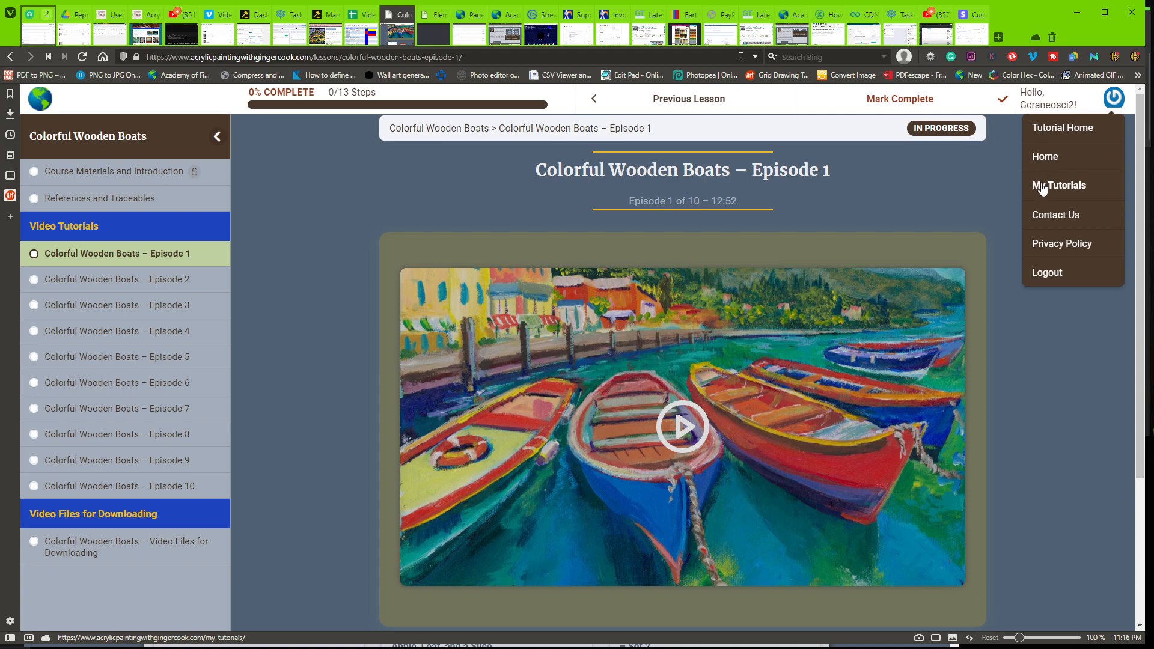
Go to My Tutorials and scroll to the five bookmarks, including Episode 1 tagged Lessons.
click(1058, 186)
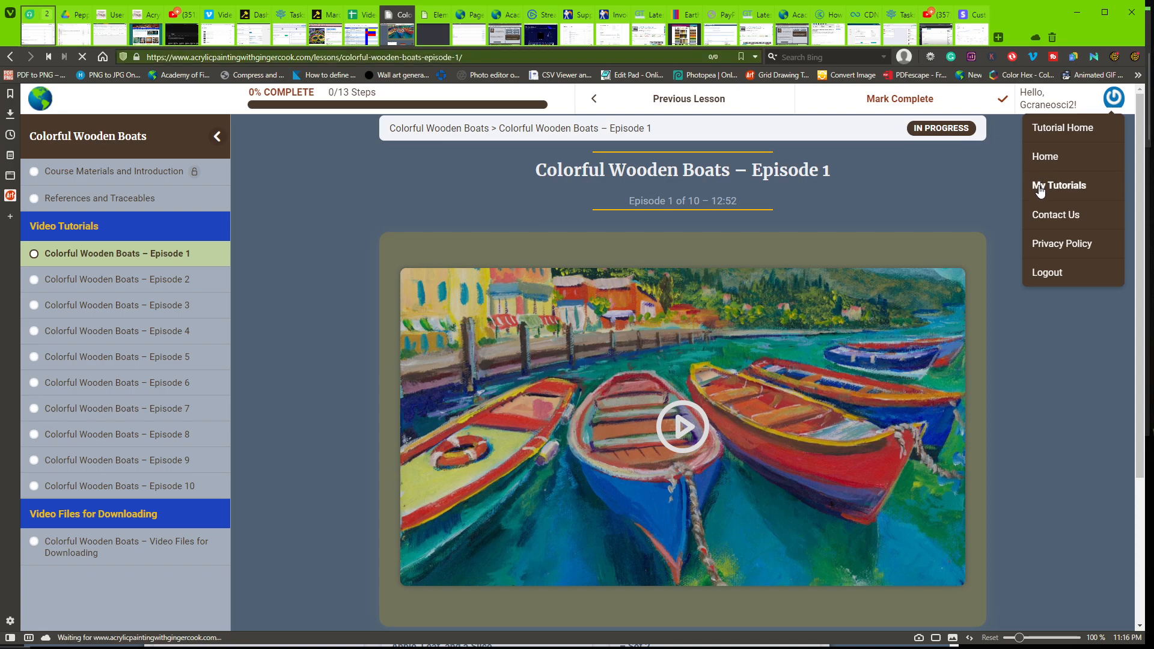
click(1059, 185)
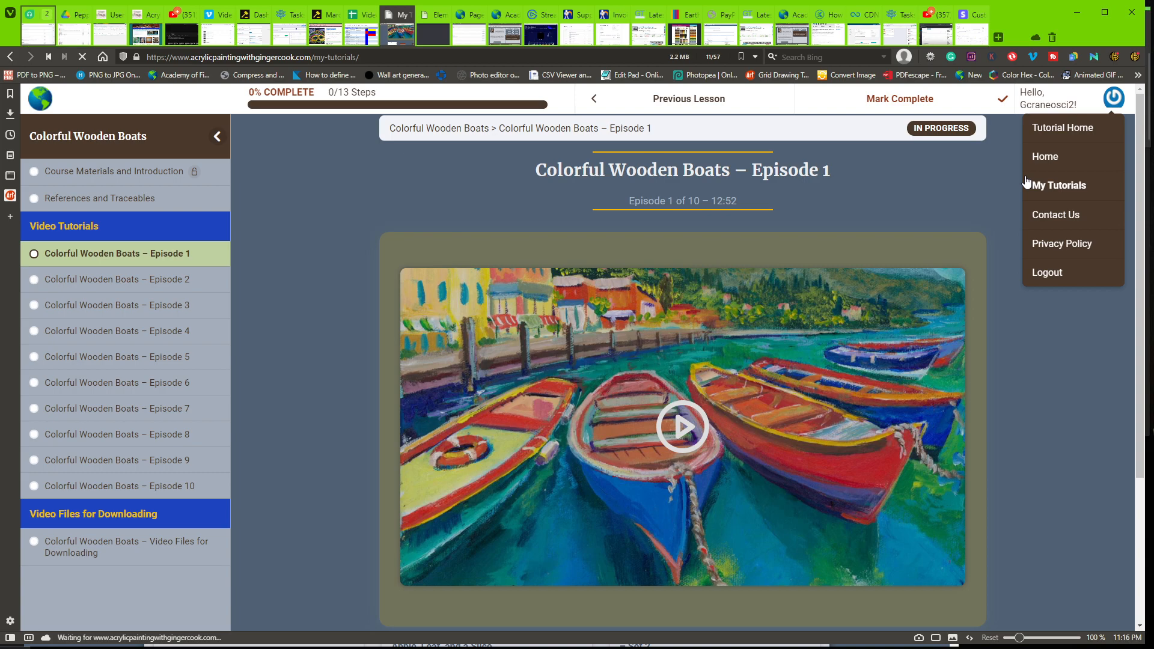
click(1058, 185)
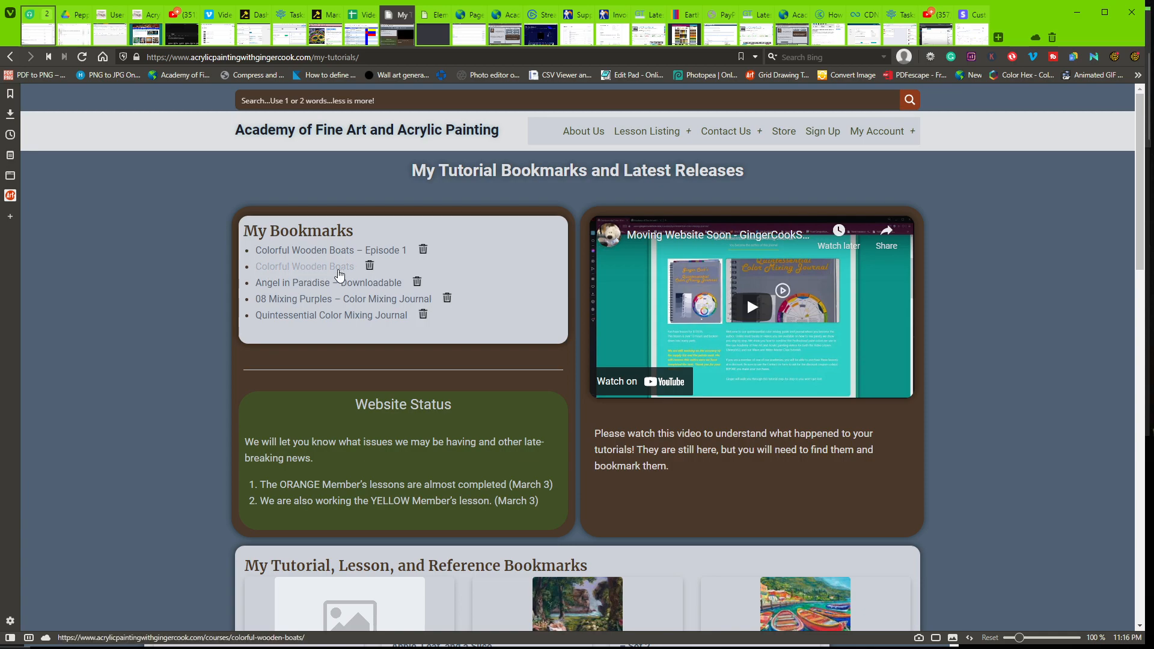
scroll(down, 3)
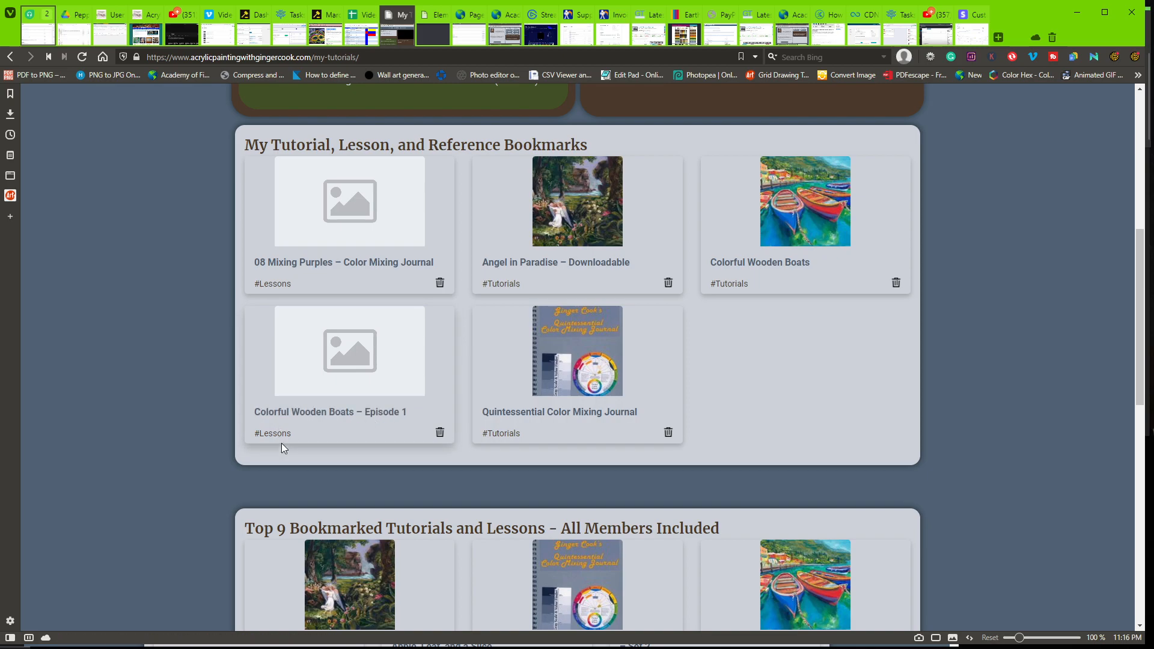
mouse_move(601, 364)
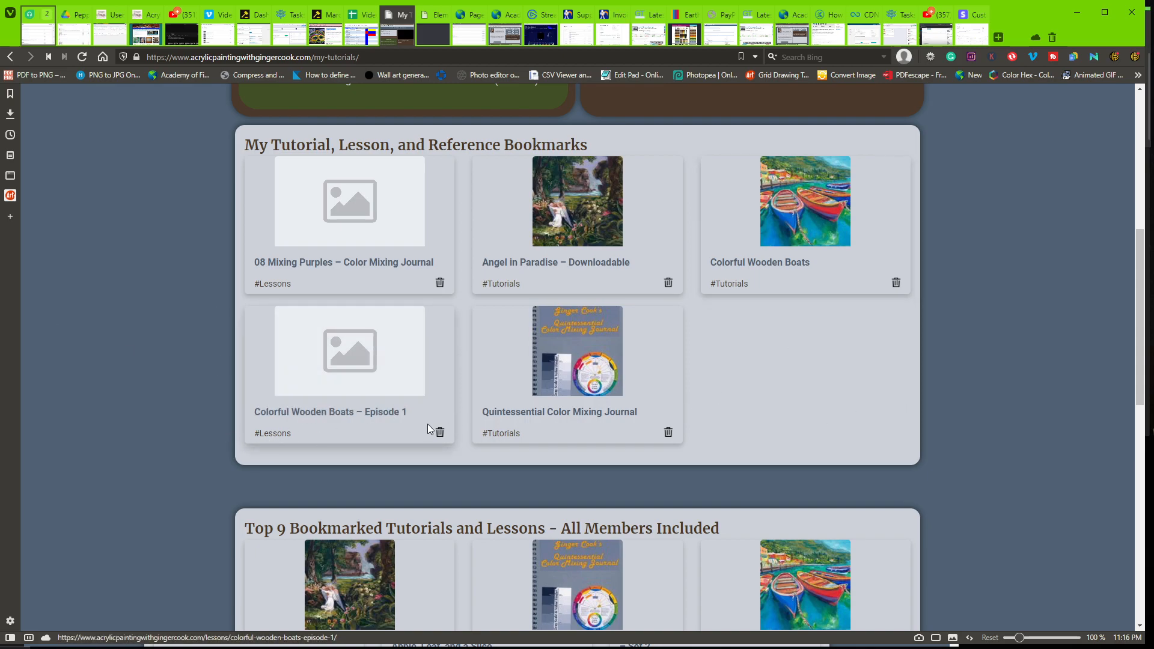
Delete the Colorful Wooden Boats – Episode 1 bookmark and confirm, leaving four bookmarks.
click(439, 432)
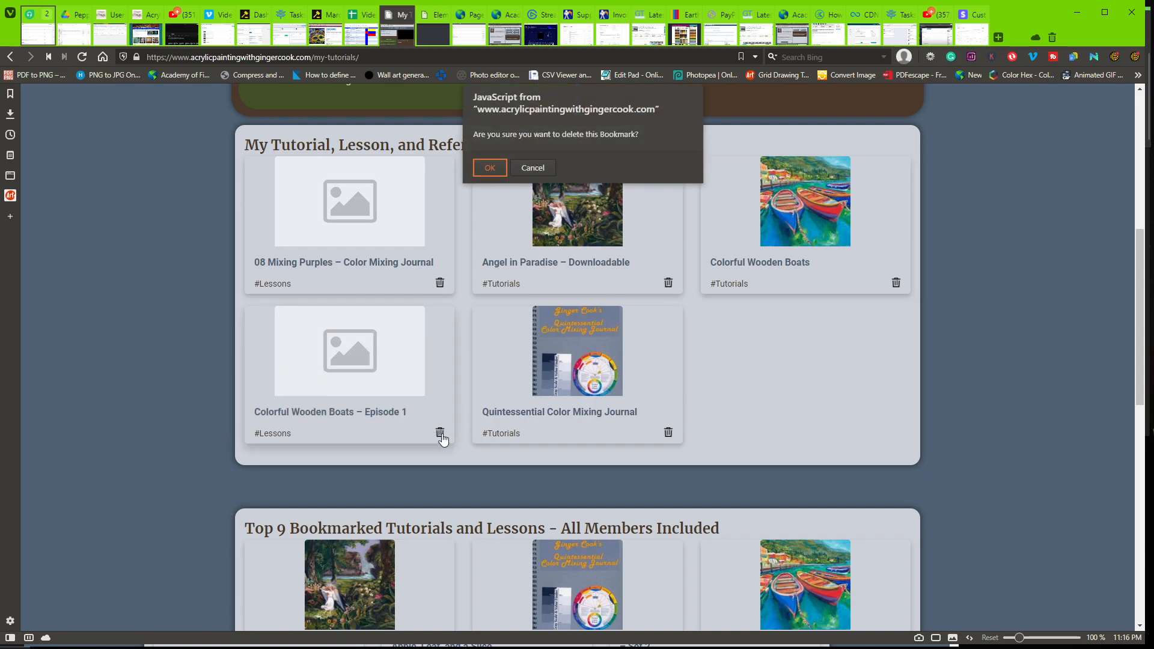
mouse_move(589, 136)
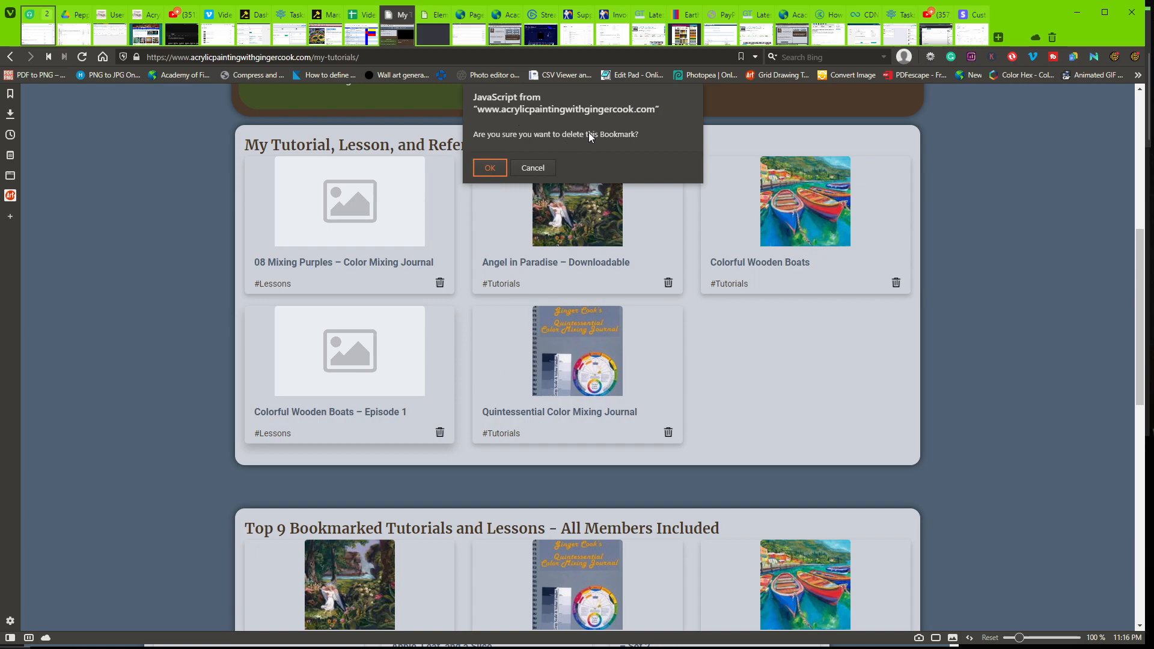
click(532, 168)
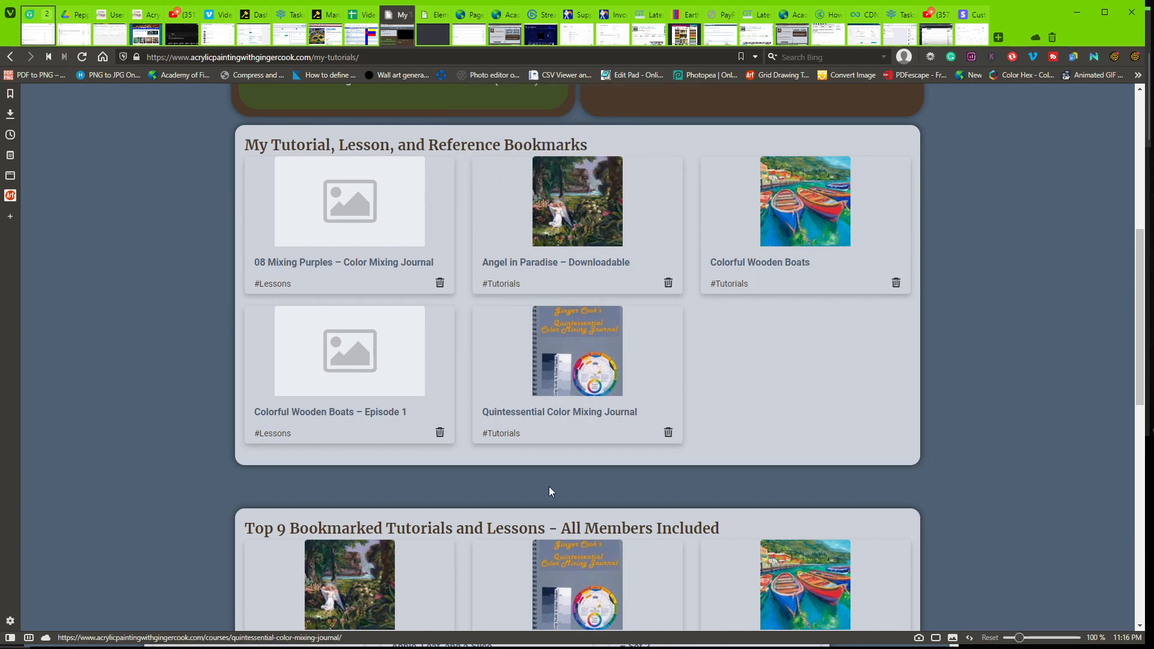
click(440, 432)
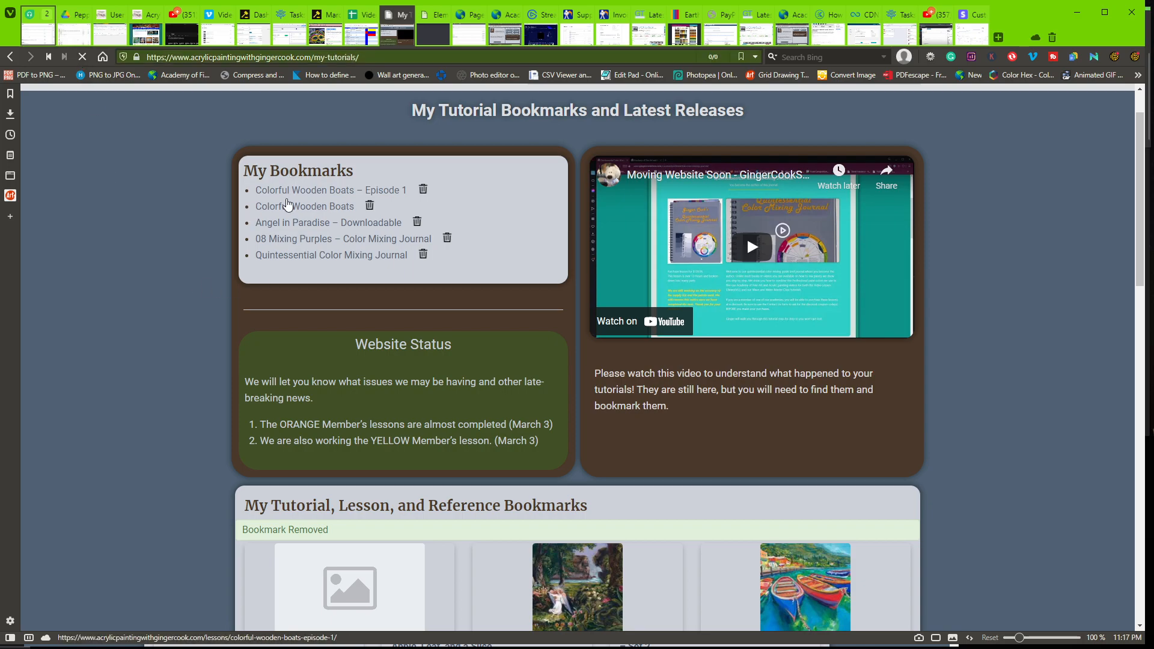
click(423, 190)
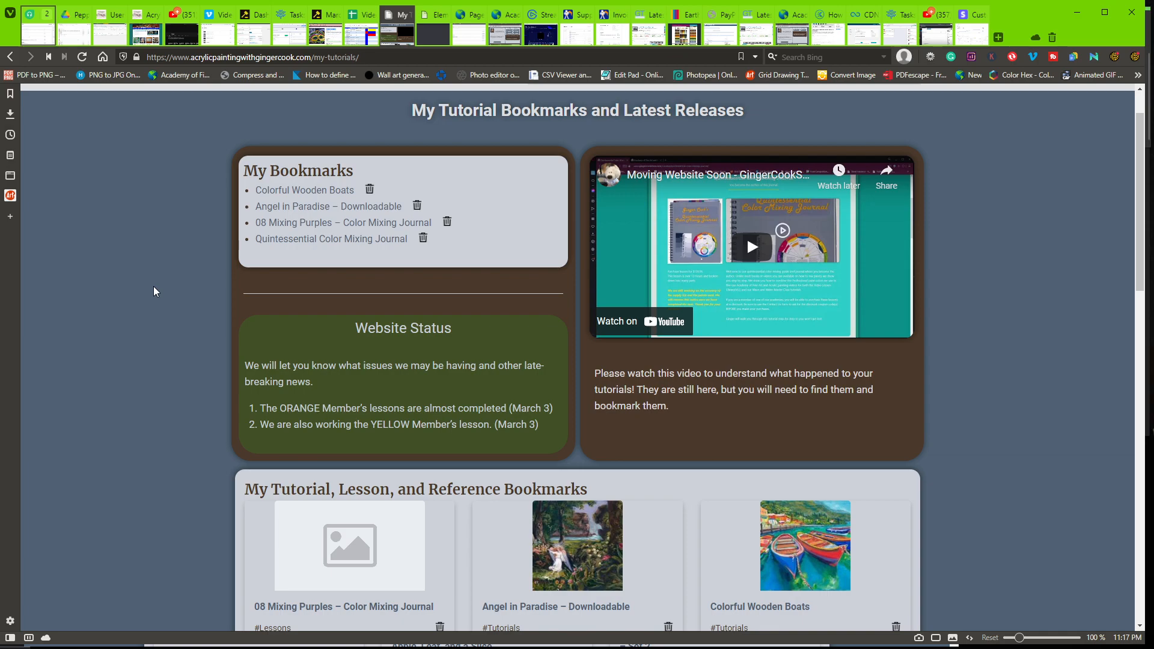
scroll(down, 3)
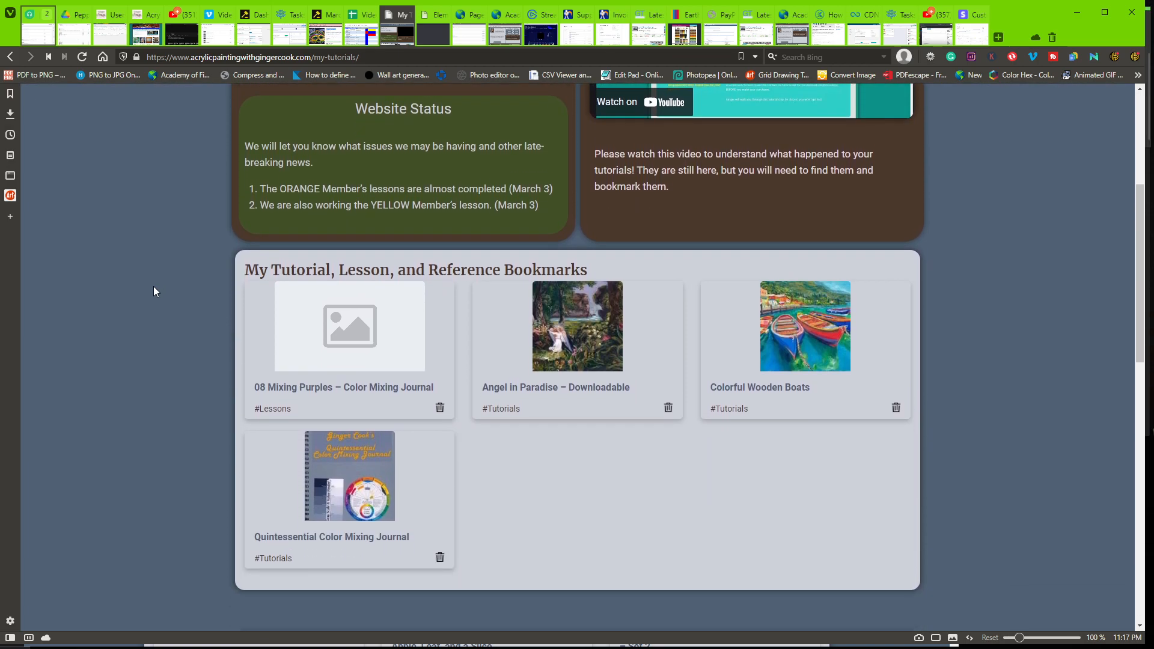
scroll(down, 3)
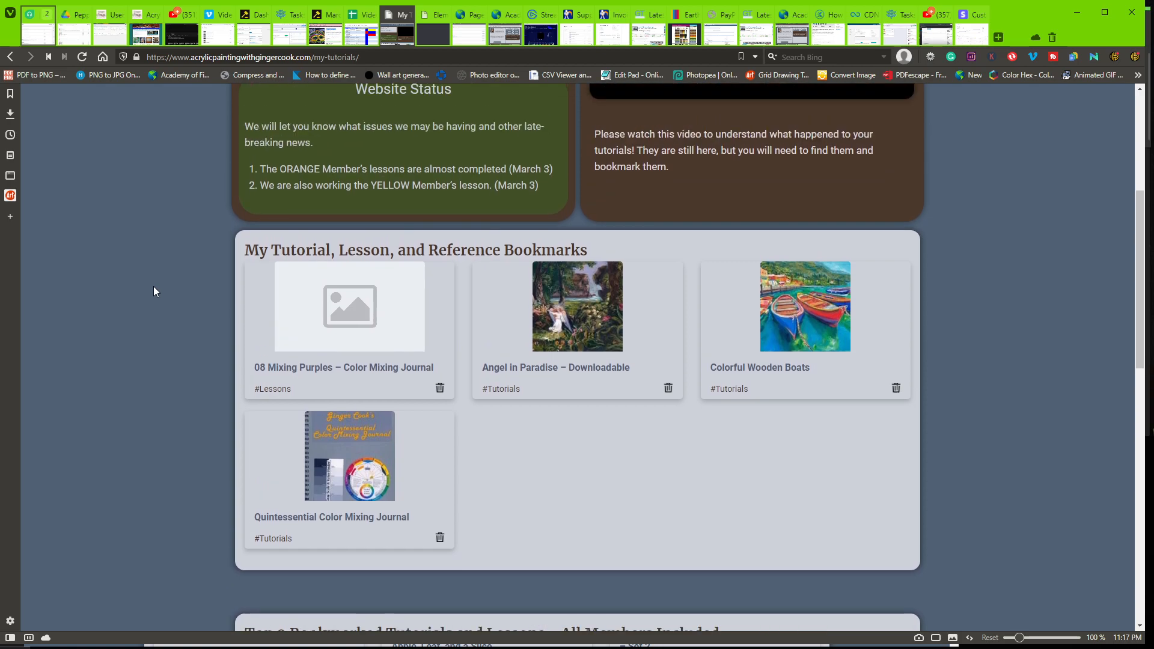
scroll(up, 3)
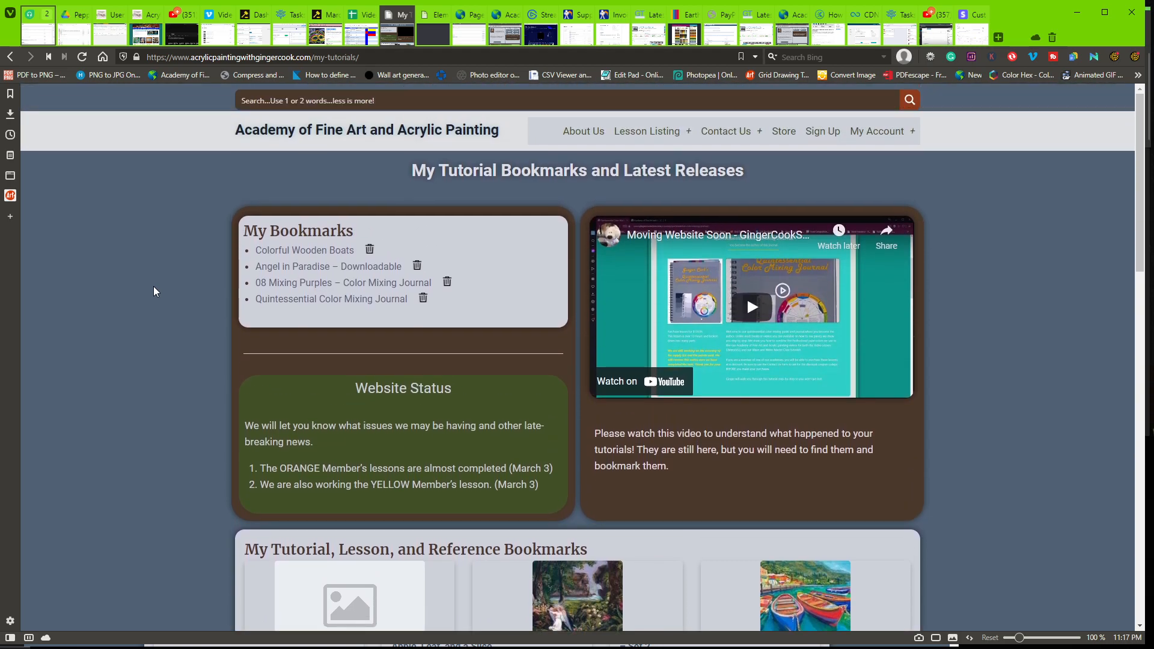
mouse_move(353, 143)
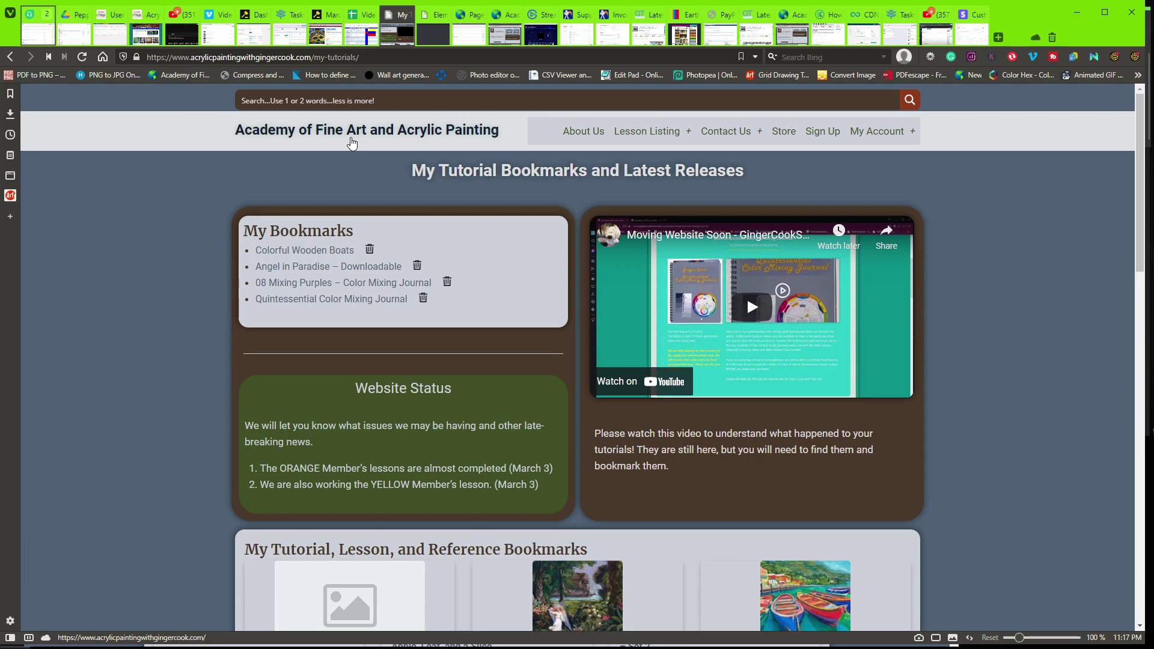
click(339, 101)
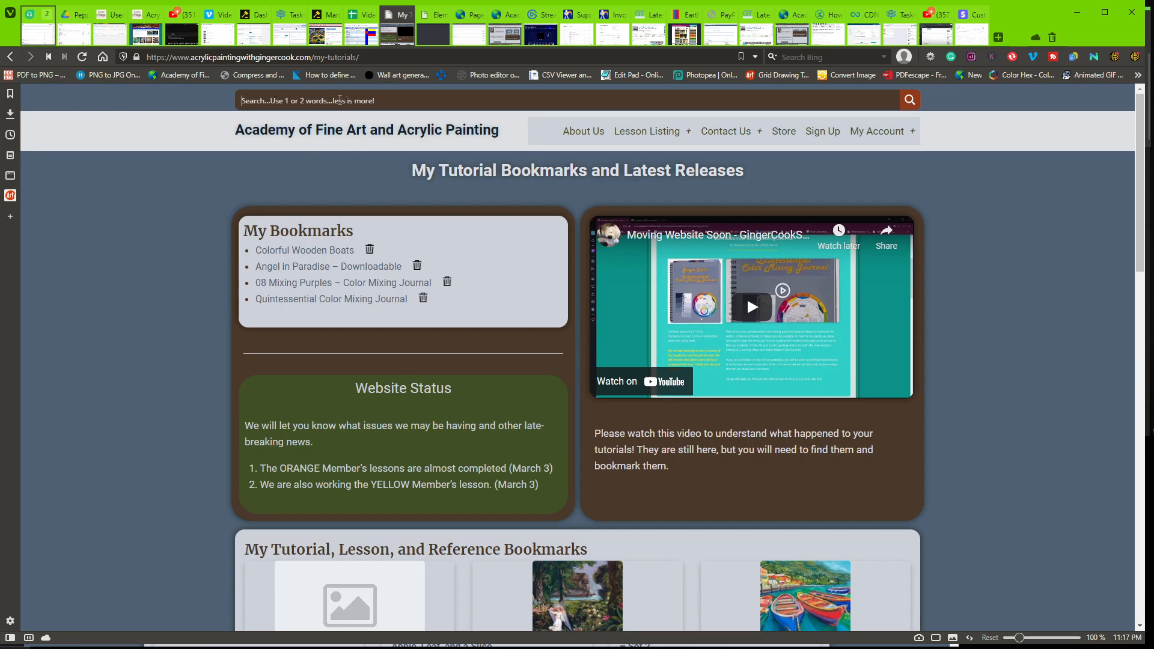
text(qq)
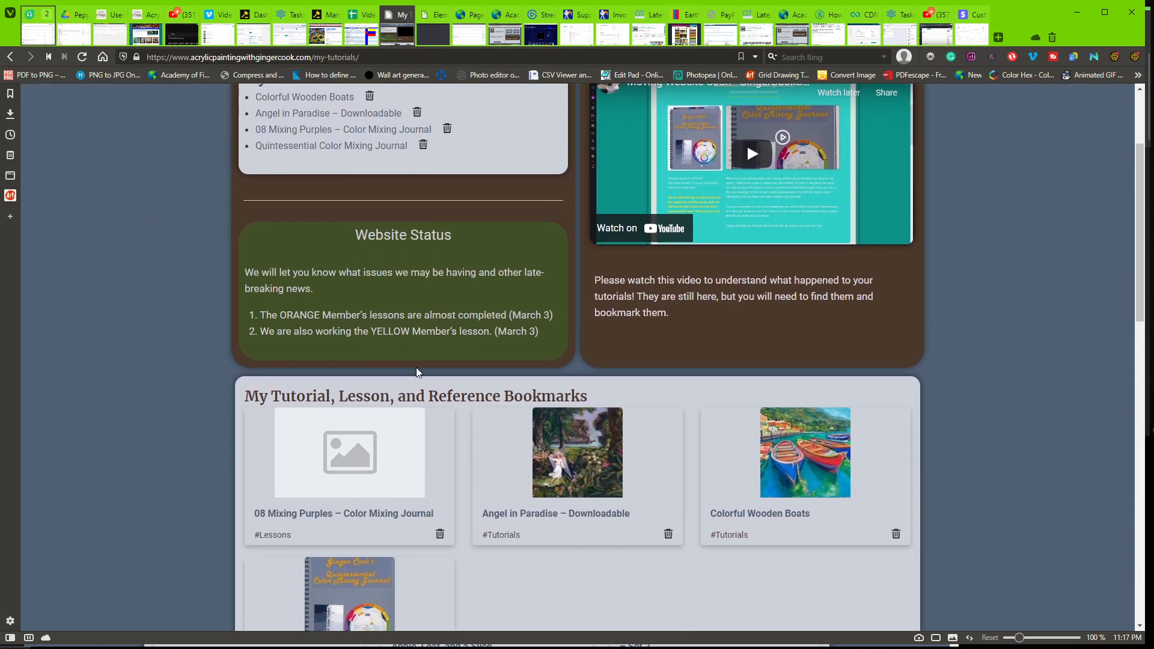
scroll(down, 3)
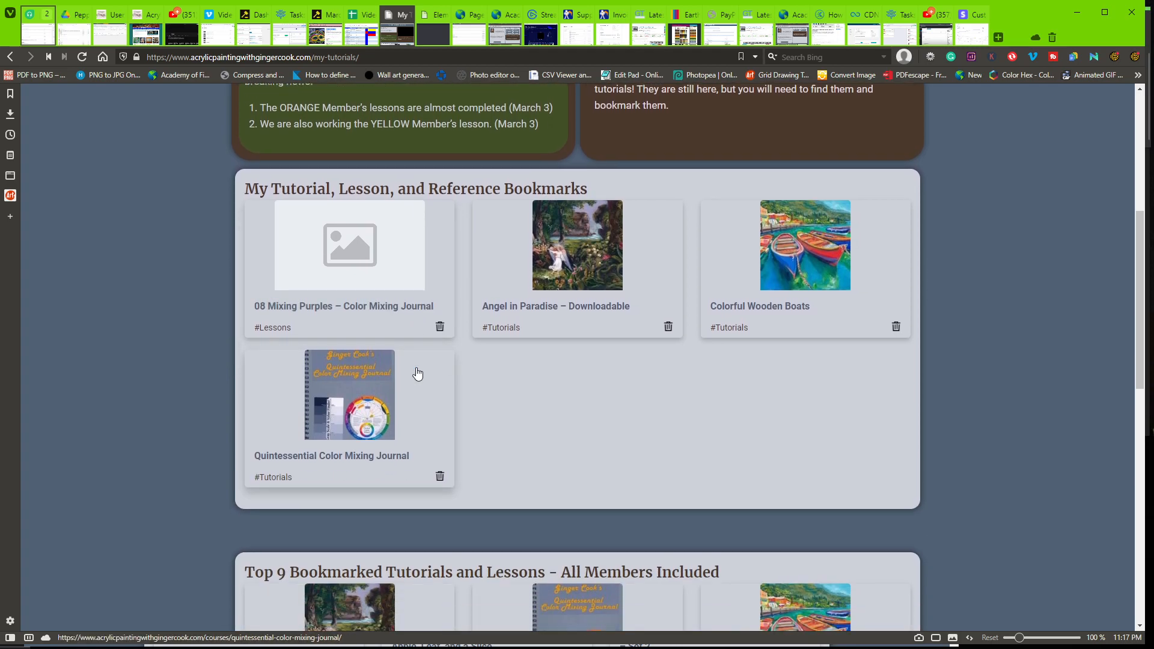
scroll(down, 3)
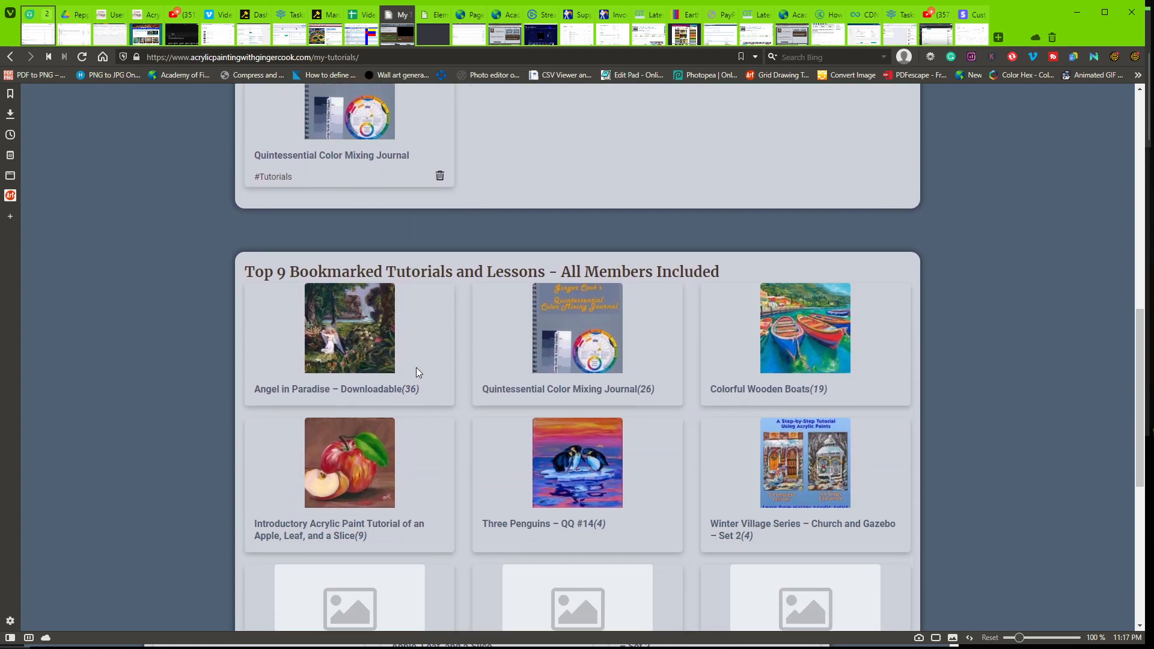